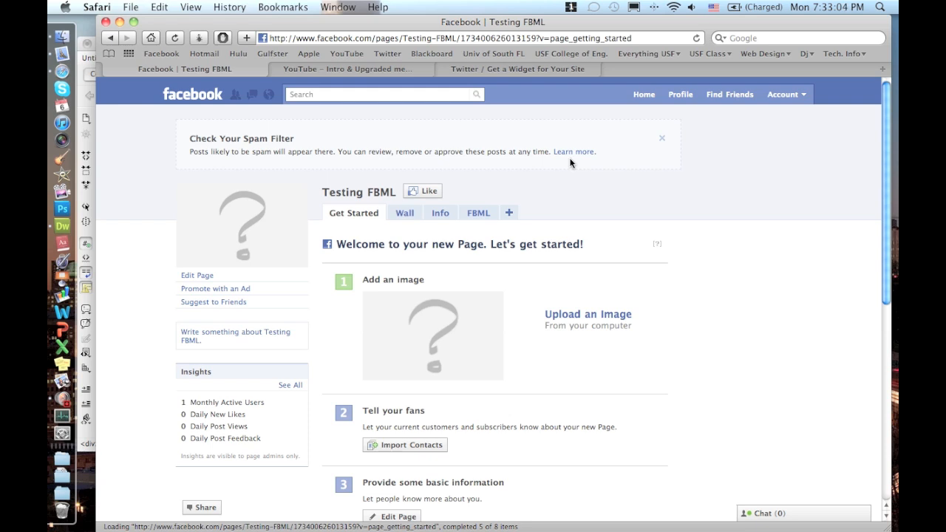
mouse_move(498, 192)
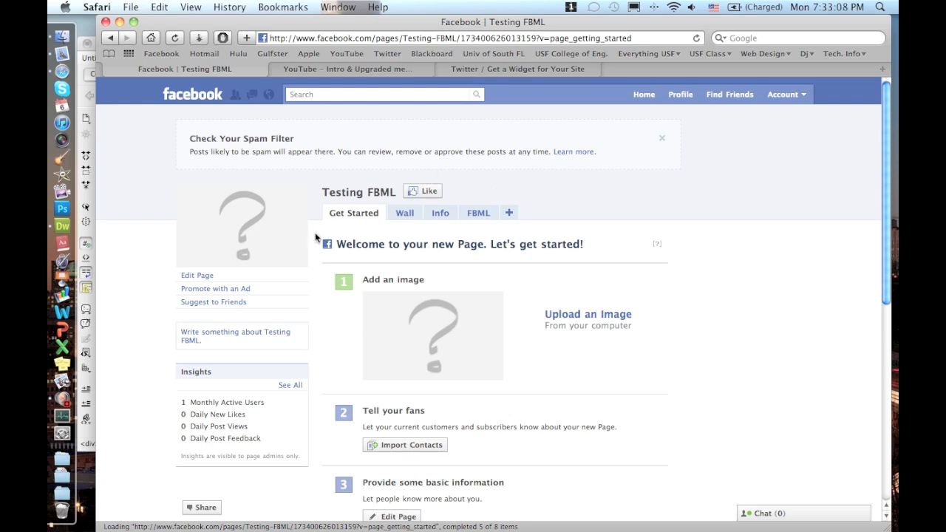
Step: Search Facebook for 'Static FBML' to reach the application's page
scroll("down", 3)
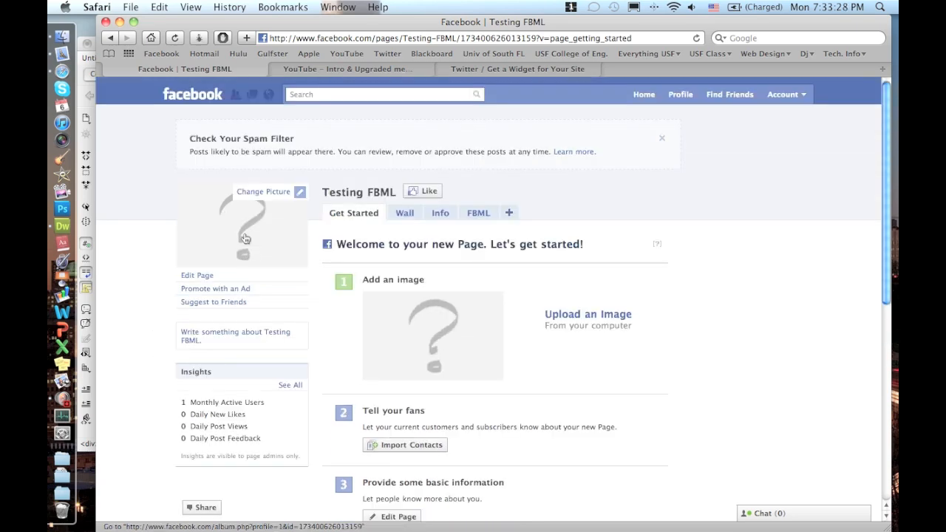
type("st")
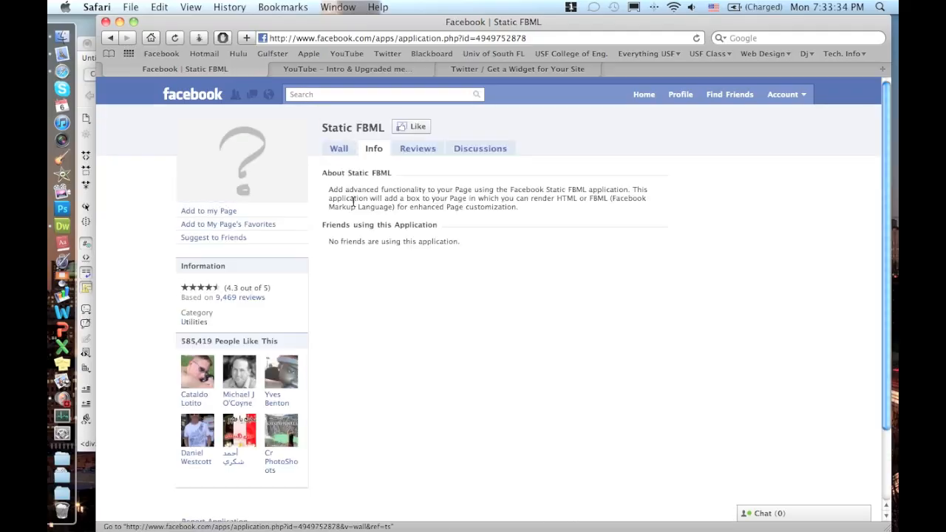
mouse_move(208, 210)
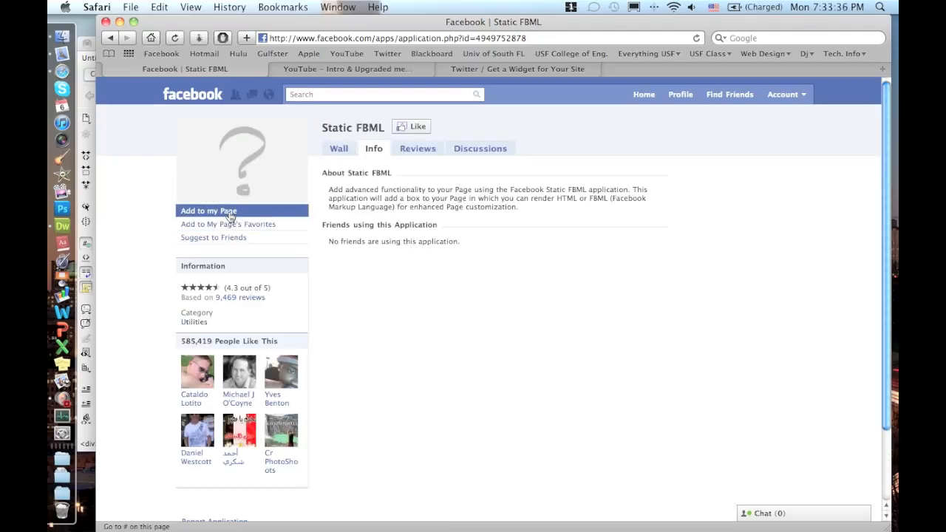
Step: Add Static FBML to a page, then find Testing FBML and show its FBML tab
left_click(207, 210)
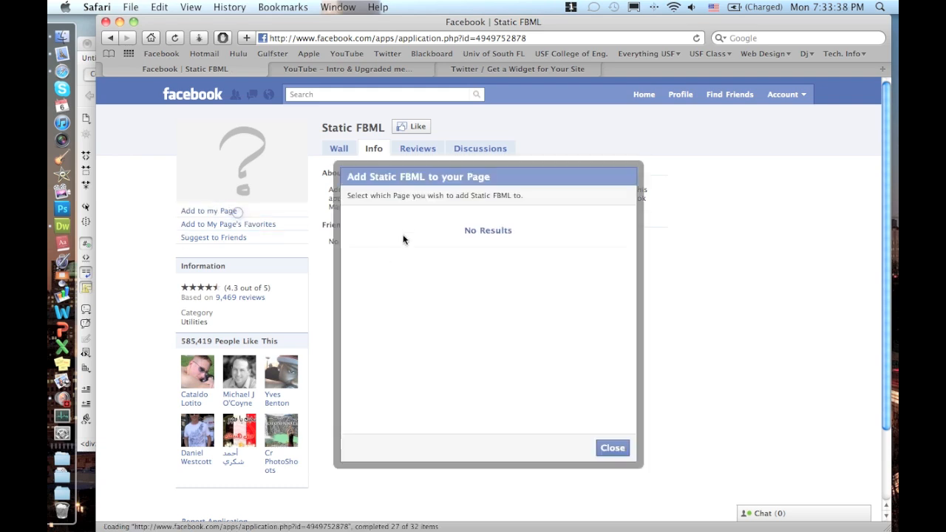
mouse_move(438, 253)
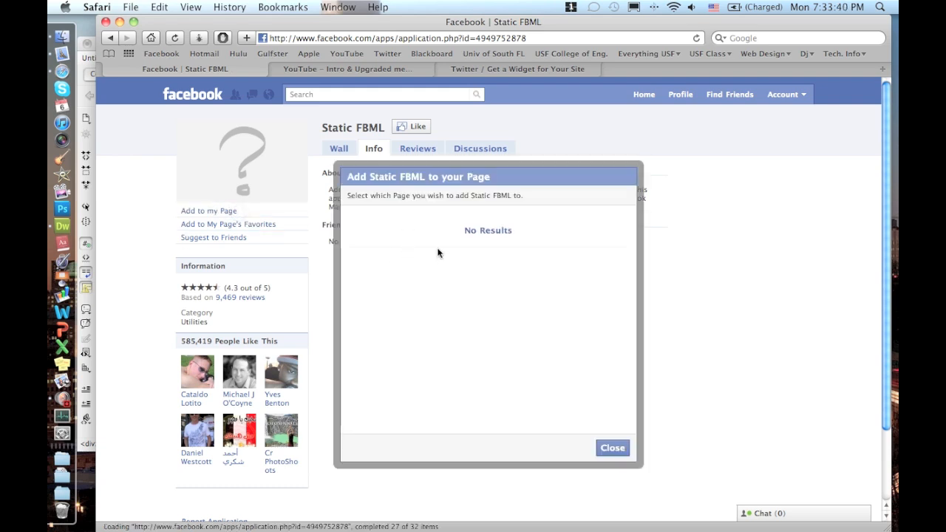
mouse_move(328, 242)
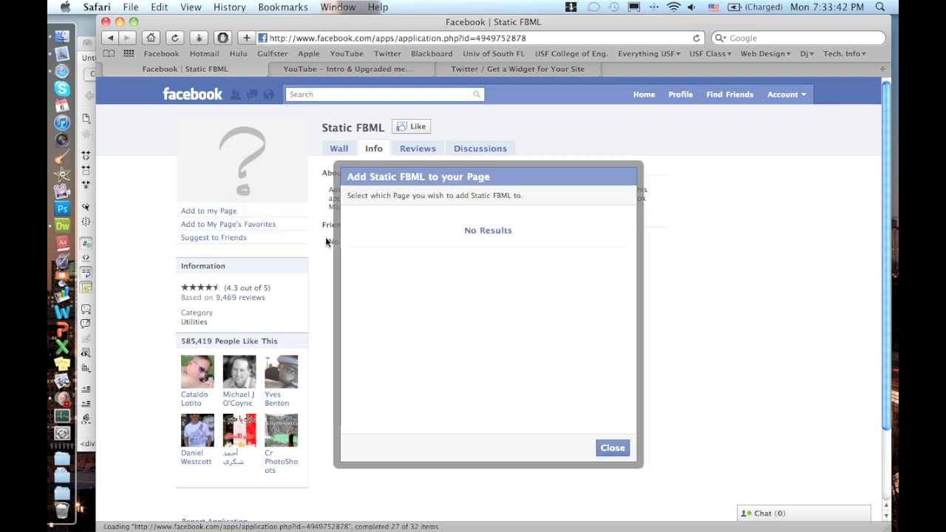
mouse_move(390, 219)
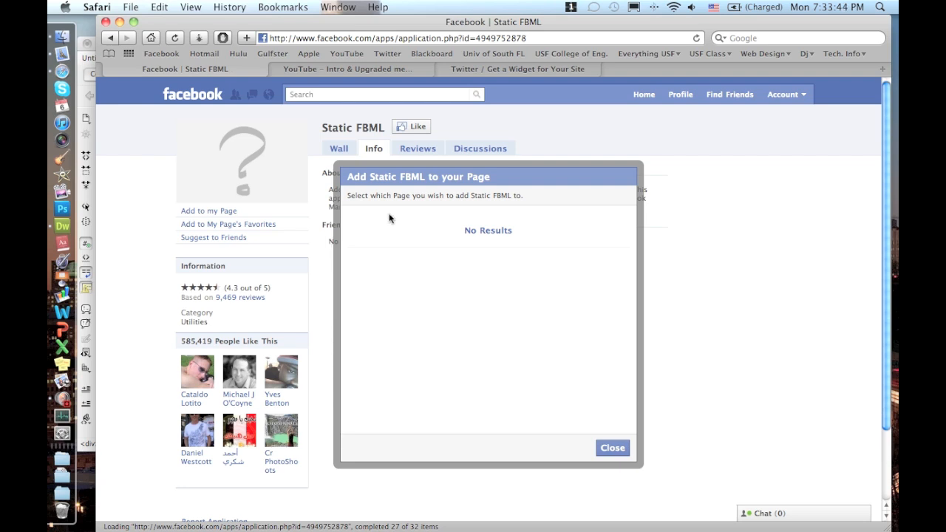
mouse_move(395, 237)
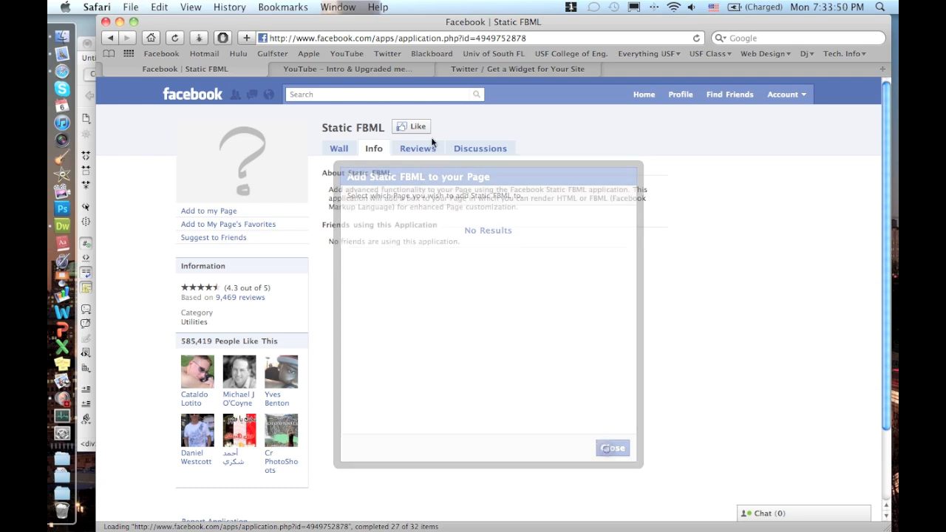
type("testi")
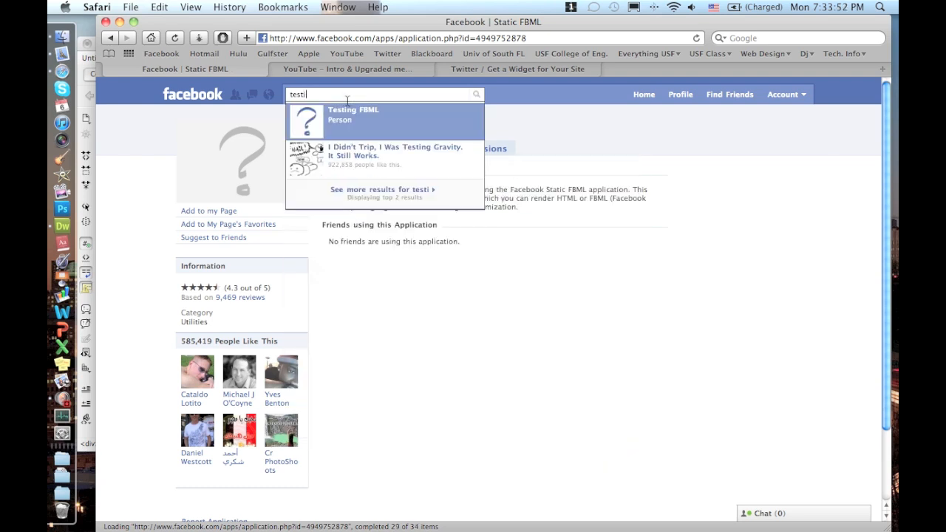
left_click(353, 112)
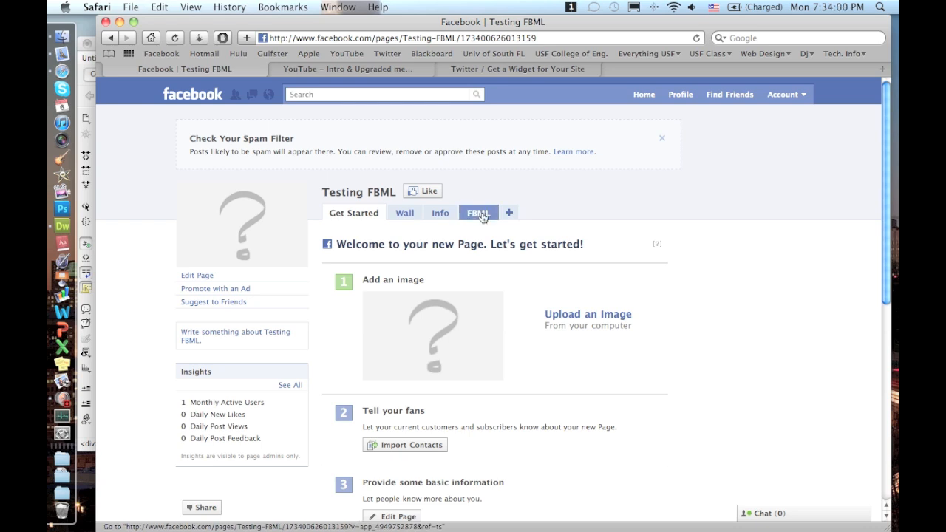
left_click(478, 213)
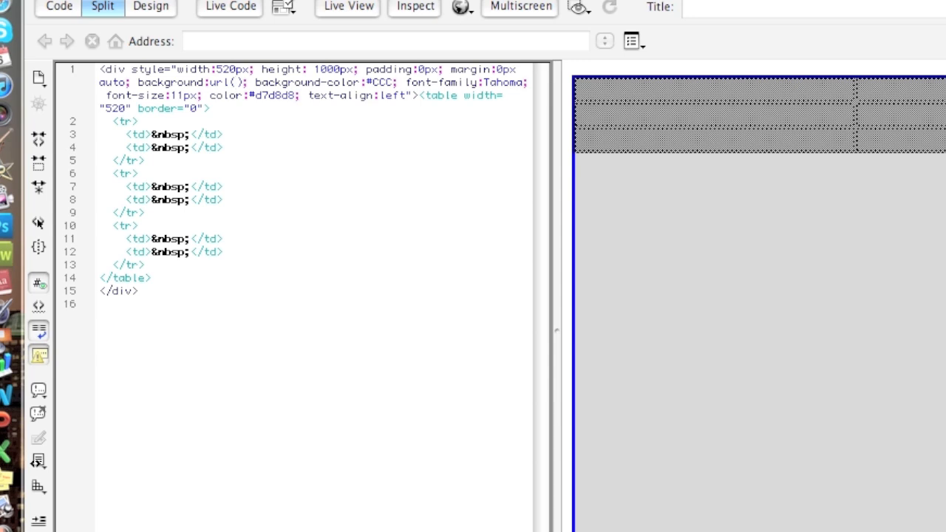
Step: Insert a 3-row, 2-column table of width 520 inside the grey 520px div
left_click(236, 83)
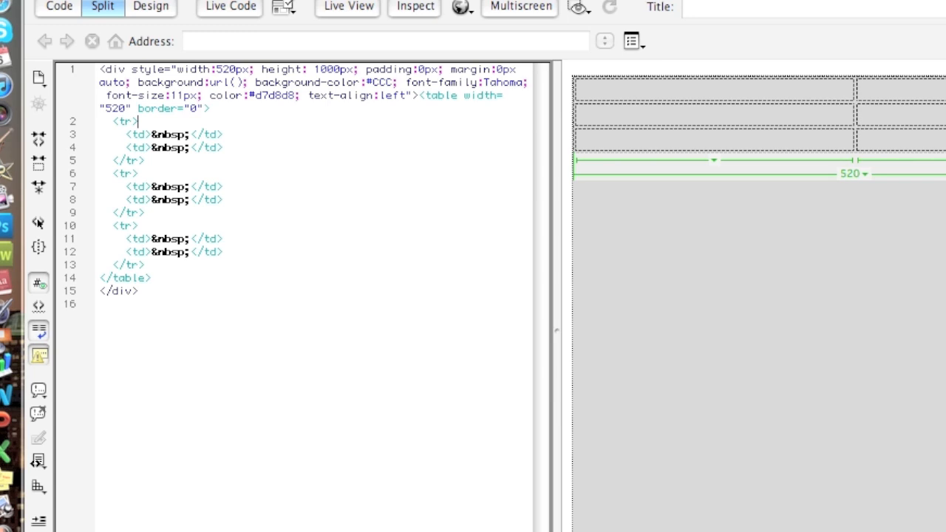
left_click(318, 70)
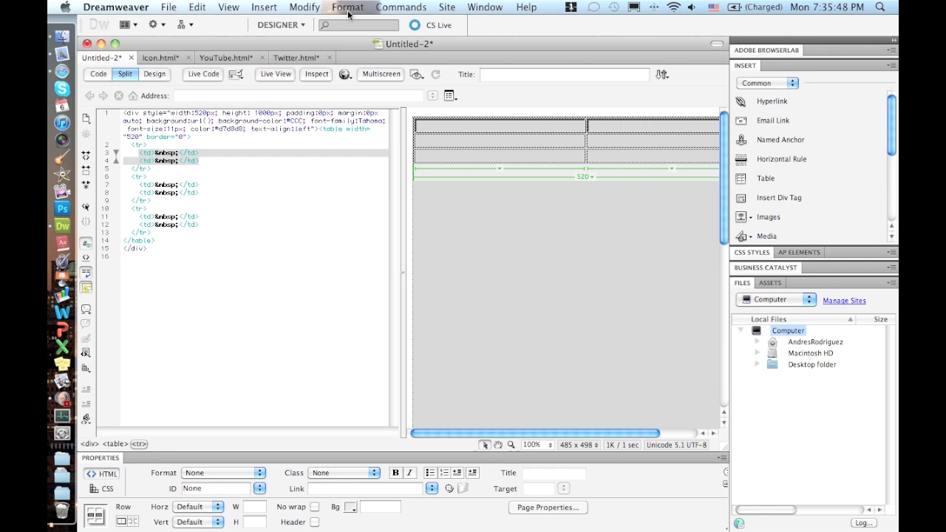
Step: Merge the cells of the first row and of the second row into single full-width cells
left_click(304, 6)
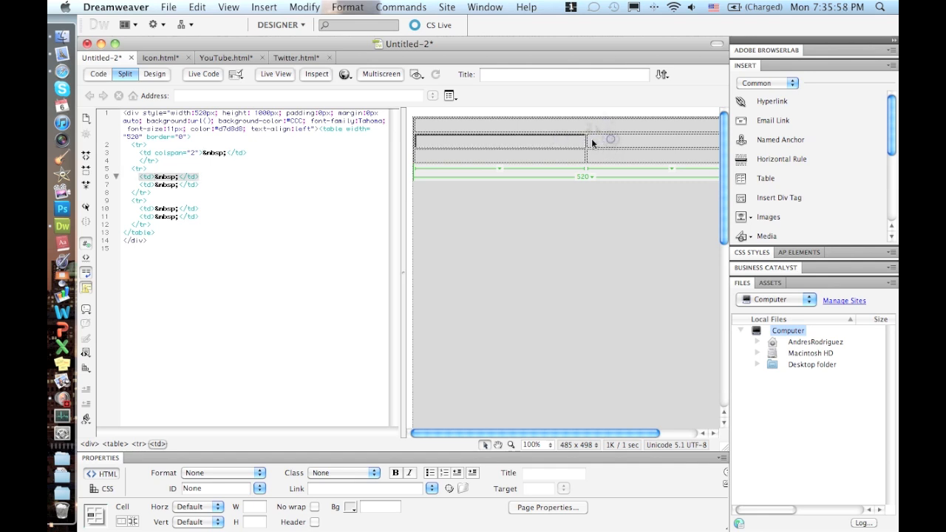
left_click(347, 6)
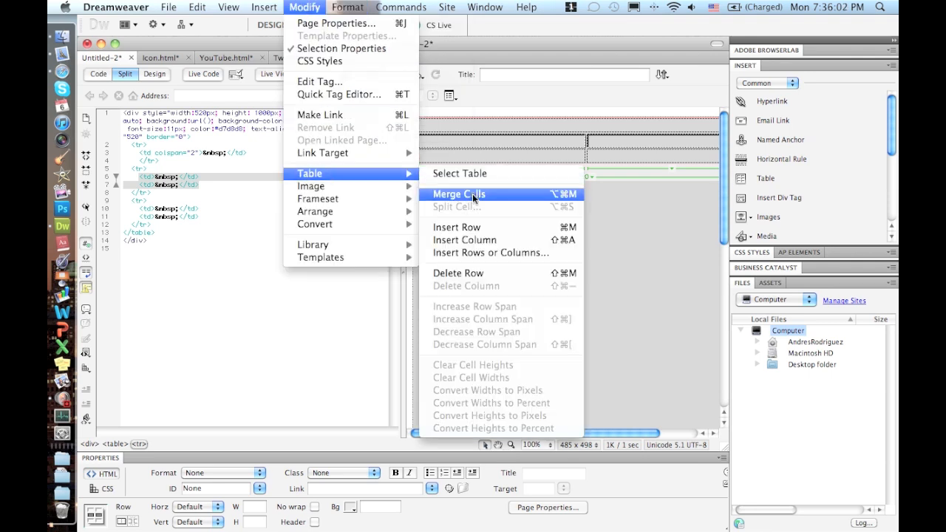
left_click(458, 193)
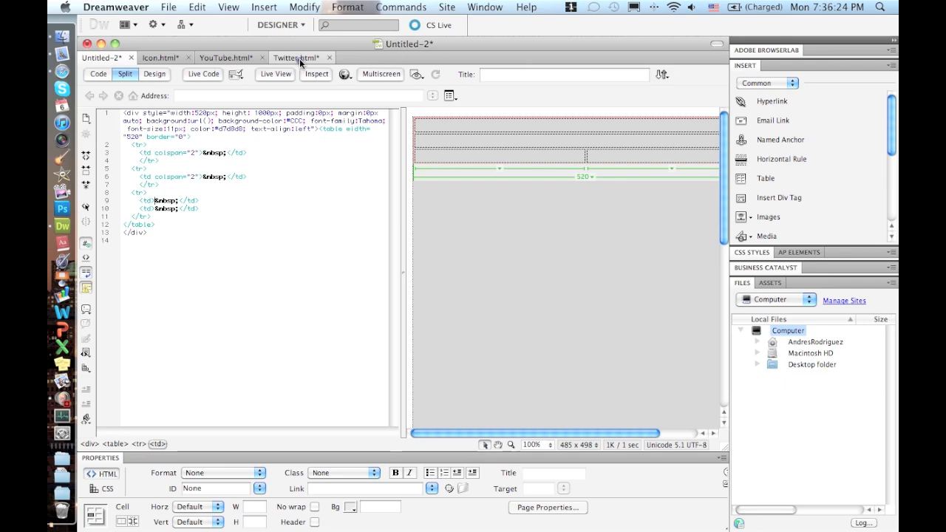
Step: Place the profile photo linked to the YouTube channel in the first row and refresh the design view
left_click(159, 58)
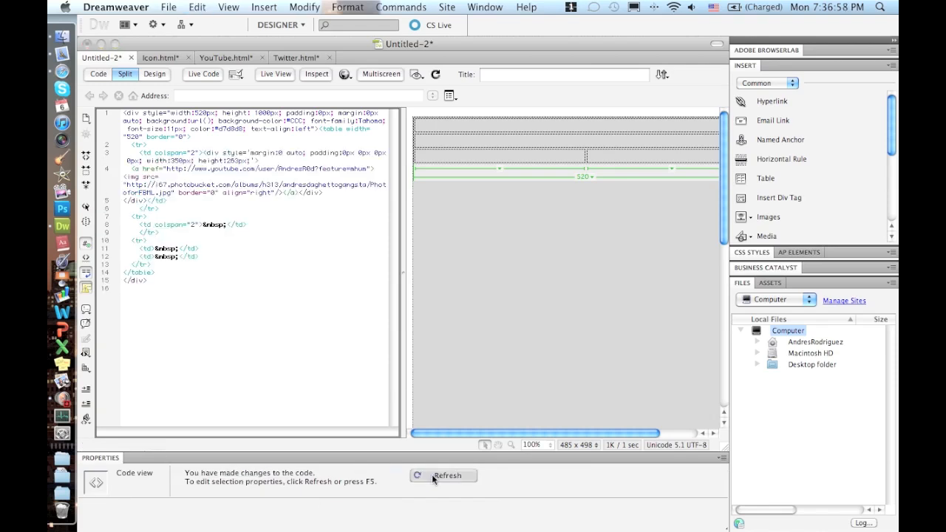
left_click(443, 476)
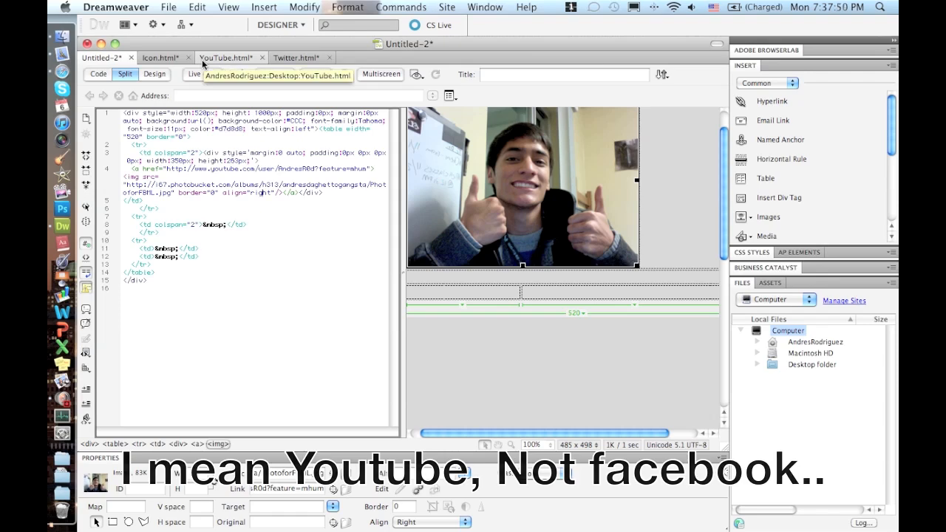
Step: Switch to YouTube.html and place the cursor inside its fb:swf embed code
left_click(224, 58)
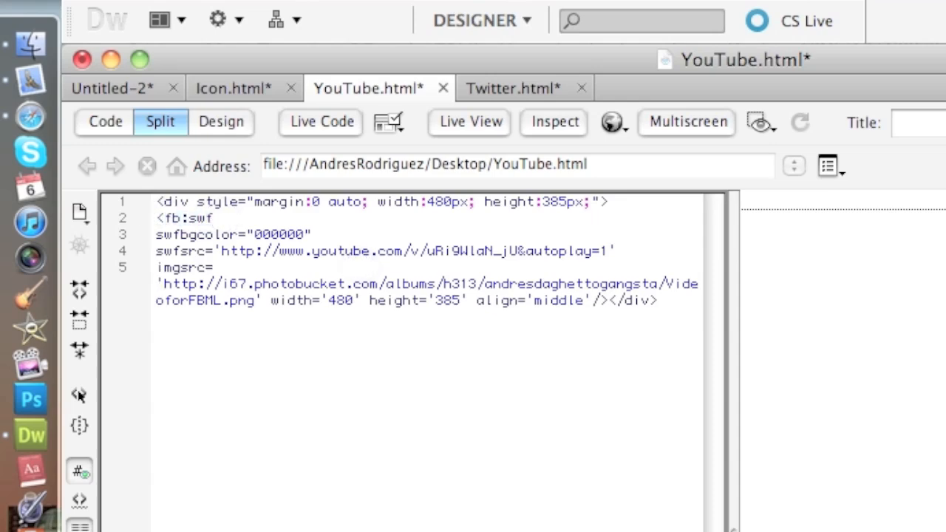
left_click(214, 219)
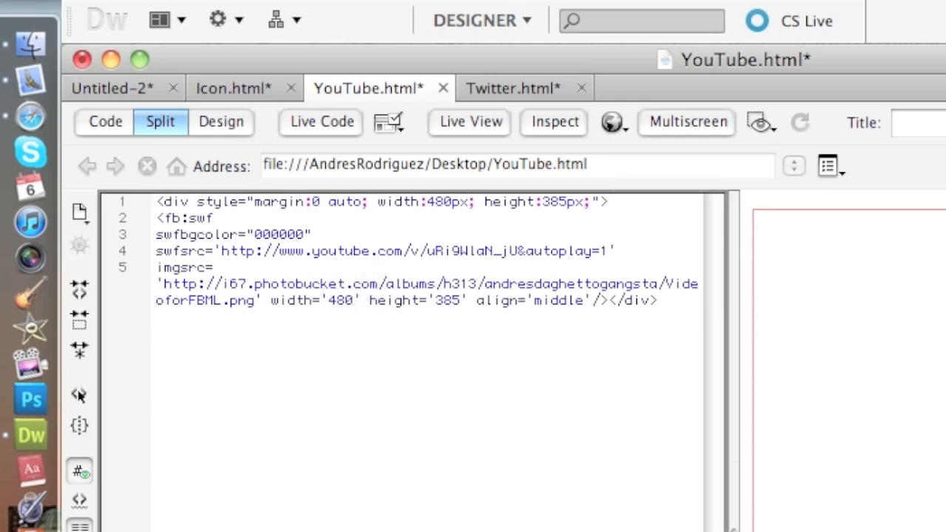
left_click(369, 283)
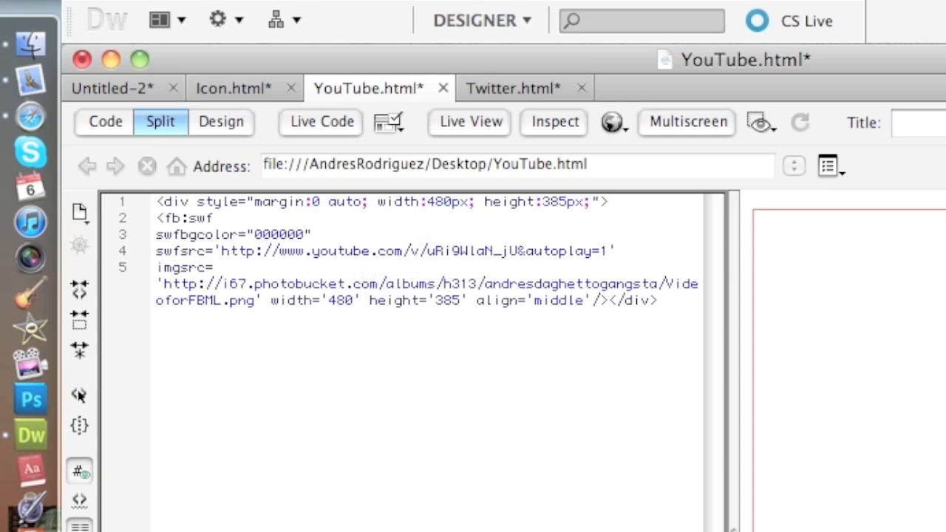
left_click(417, 251)
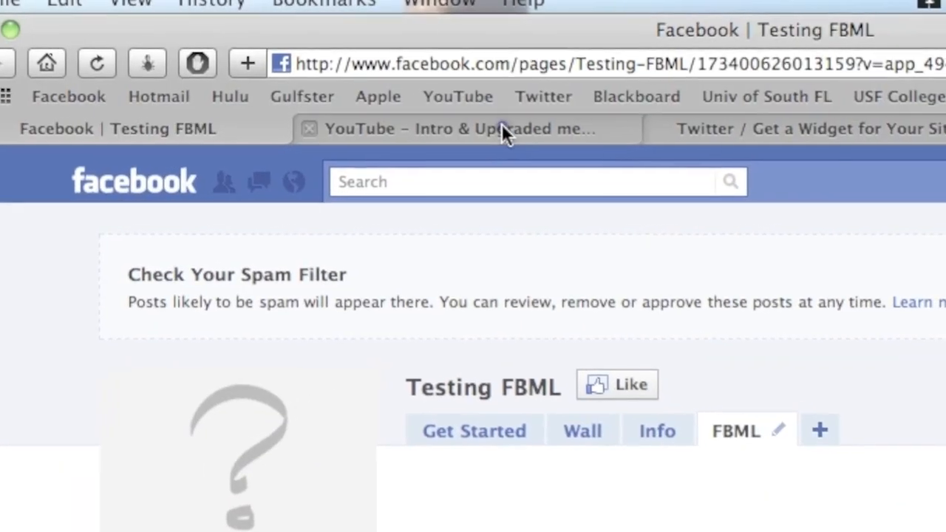
left_click(476, 128)
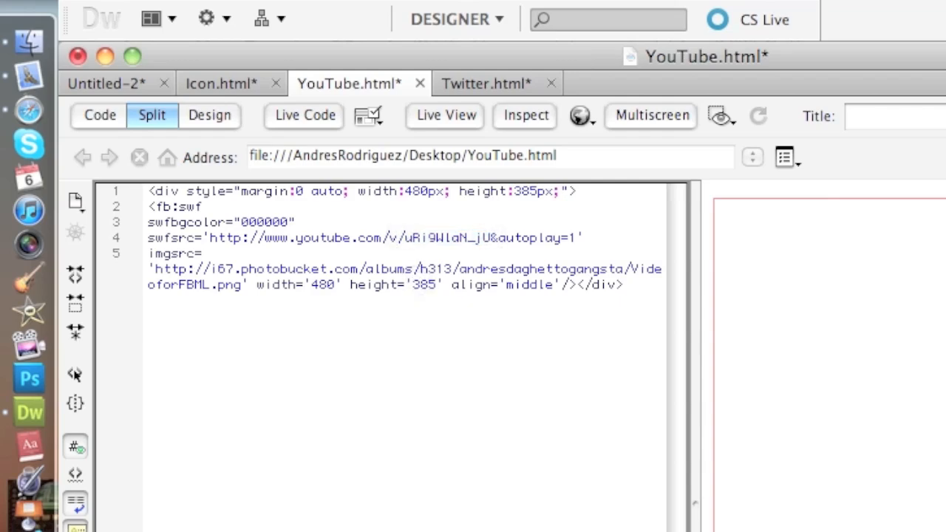
Step: Enter a centred fb:swf tag with the YouTube swfsrc and a 480 by 385 preview imgsrc
left_click(412, 283)
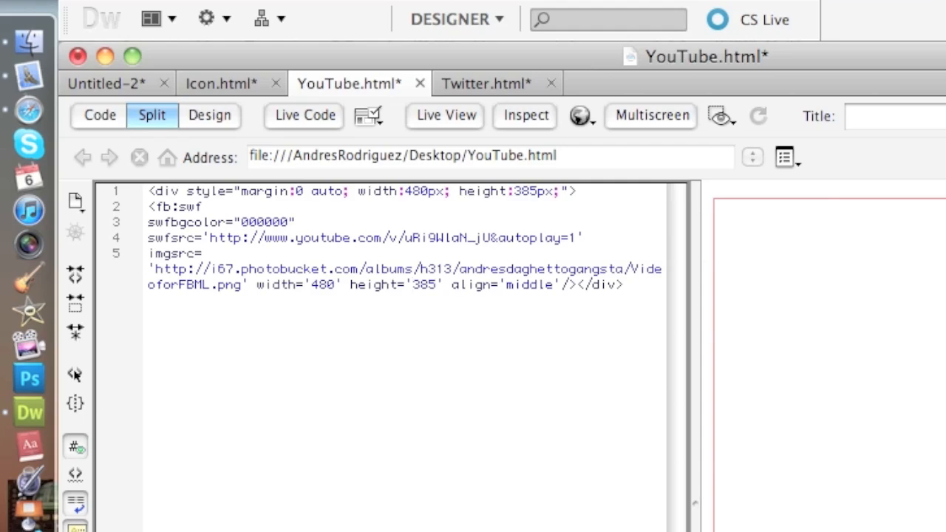
left_click(239, 269)
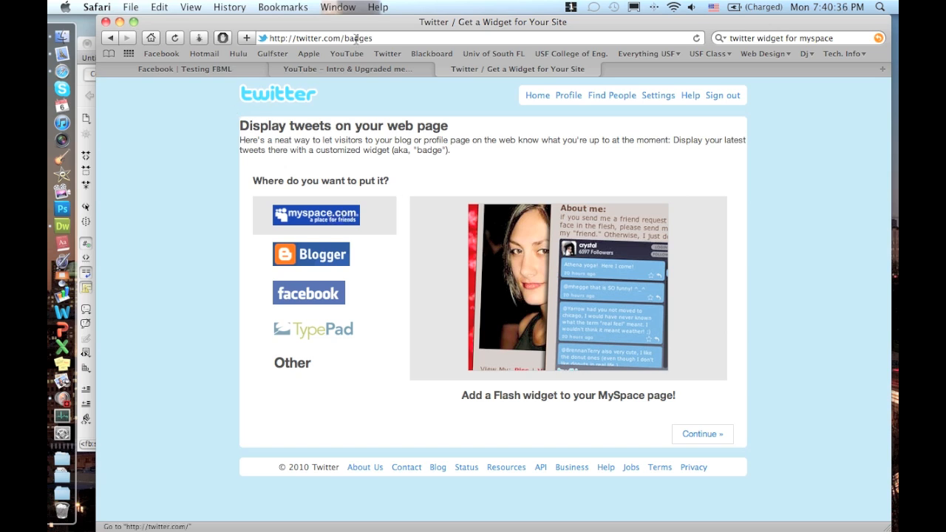
mouse_move(355, 39)
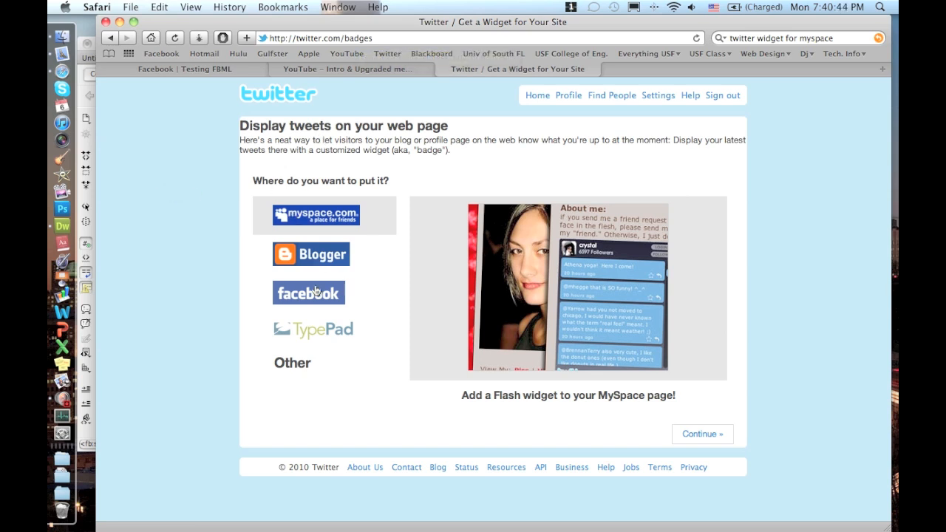
mouse_move(702, 434)
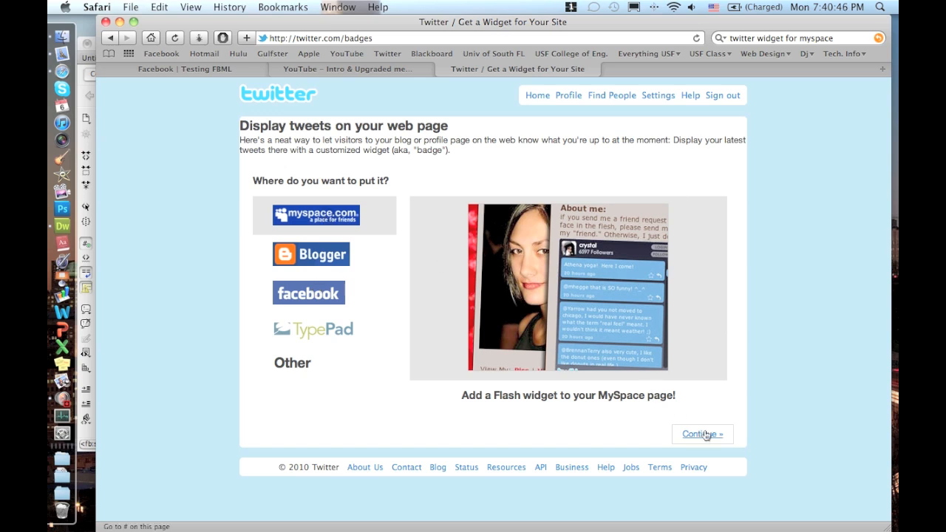
Step: Choose the display-only Flash Twitter widget and continue to customisation
left_click(701, 434)
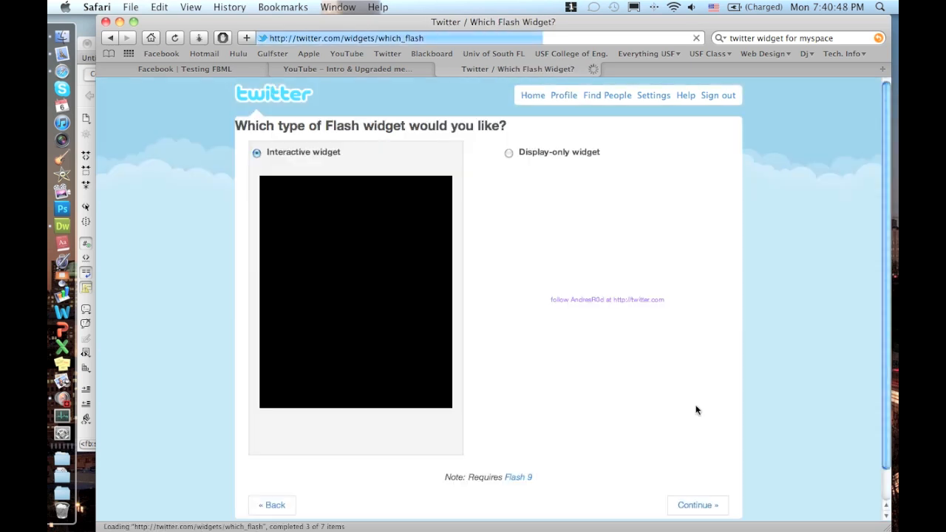
left_click(508, 152)
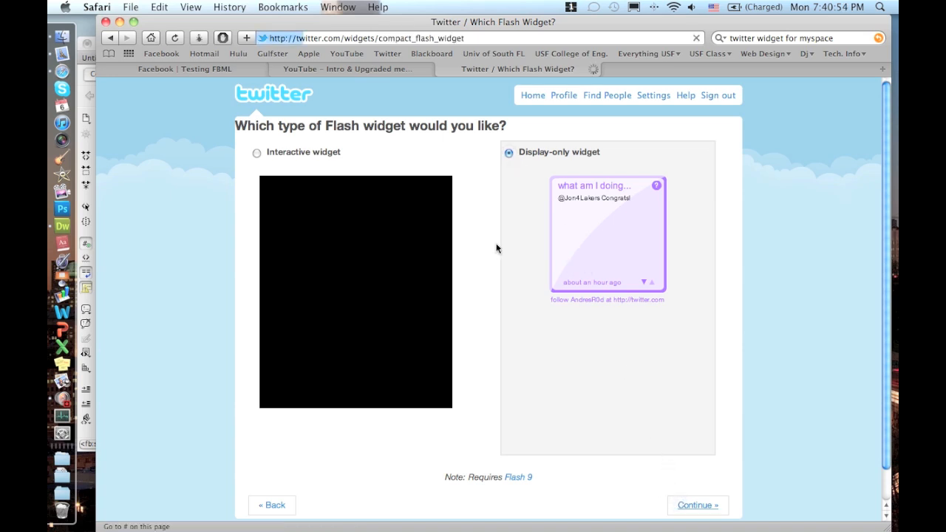
left_click(698, 505)
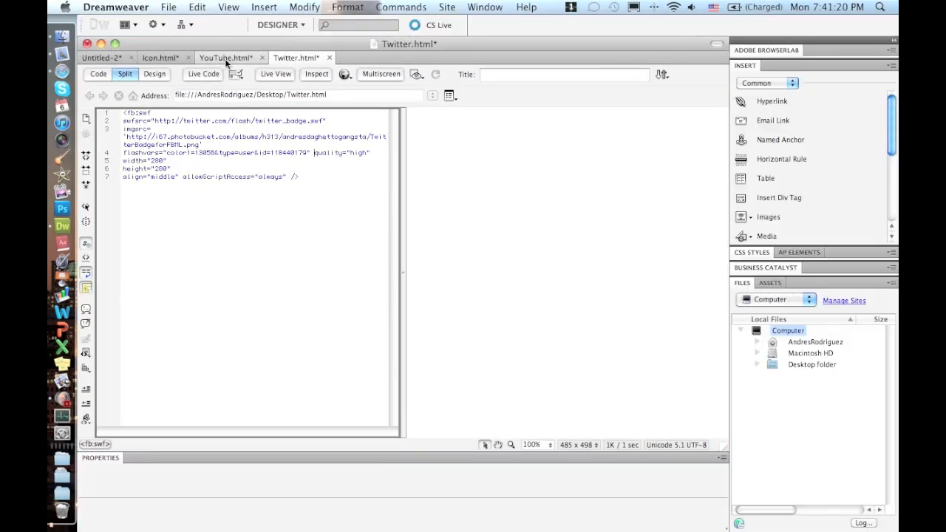
Step: Select all of the 200-by-200 fb:swf Twitter badge code with Cmd+A
key("cmd+a")
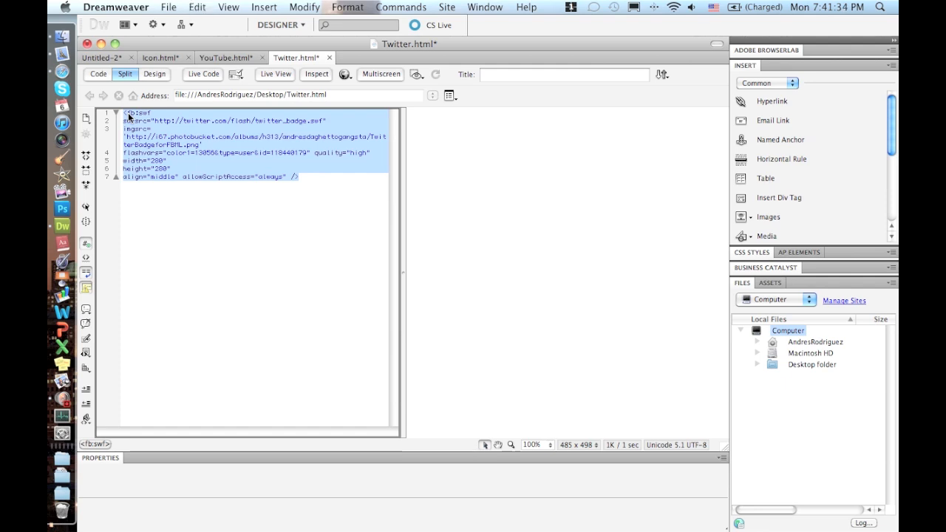
mouse_move(216, 130)
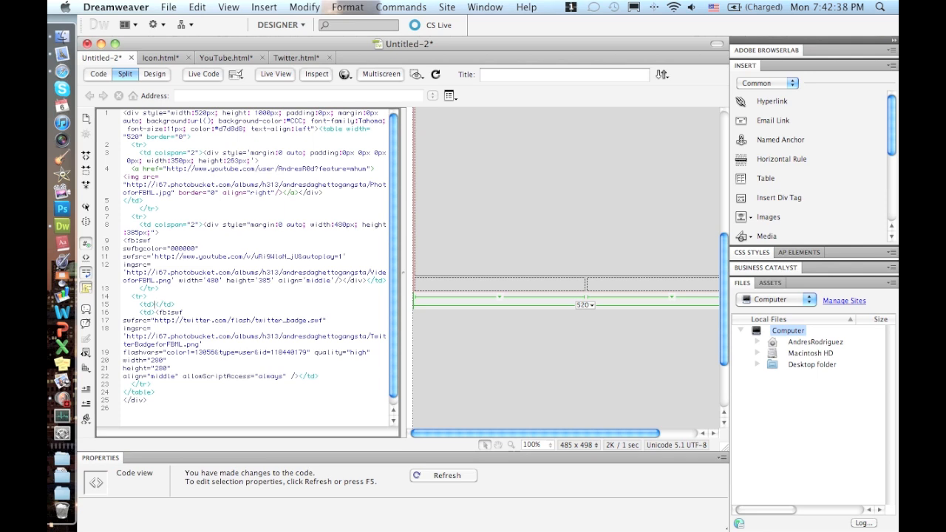
Step: Write 'Hello this is a test of the FBML text' in the last table row's cell
type("Hello this is")
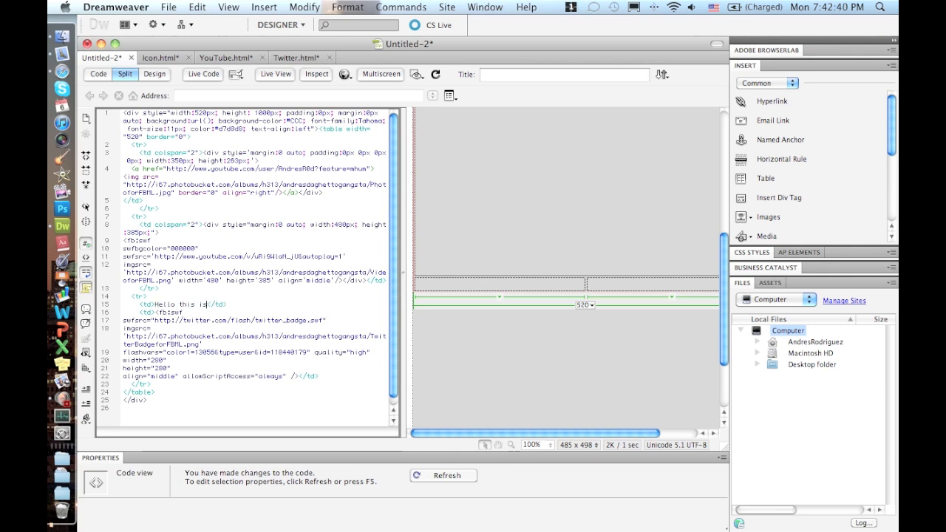
type("a test of the FBML")
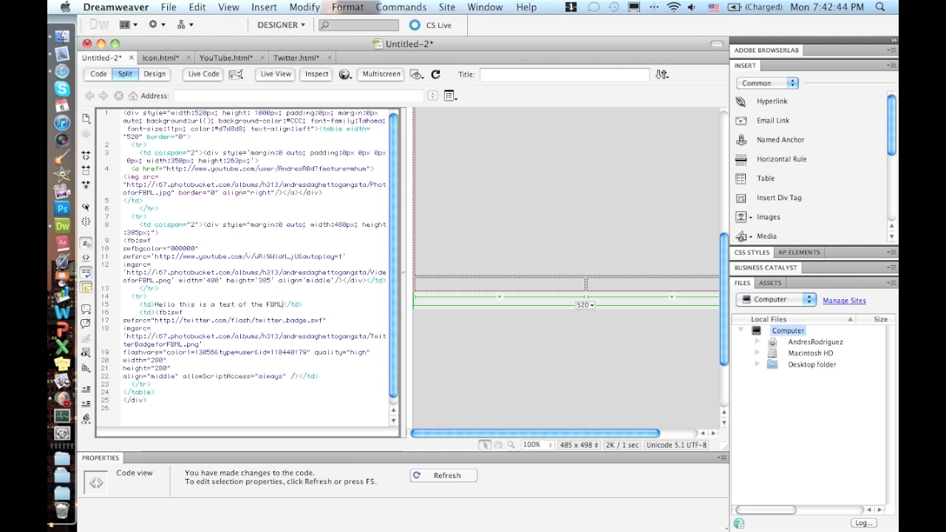
type("text")
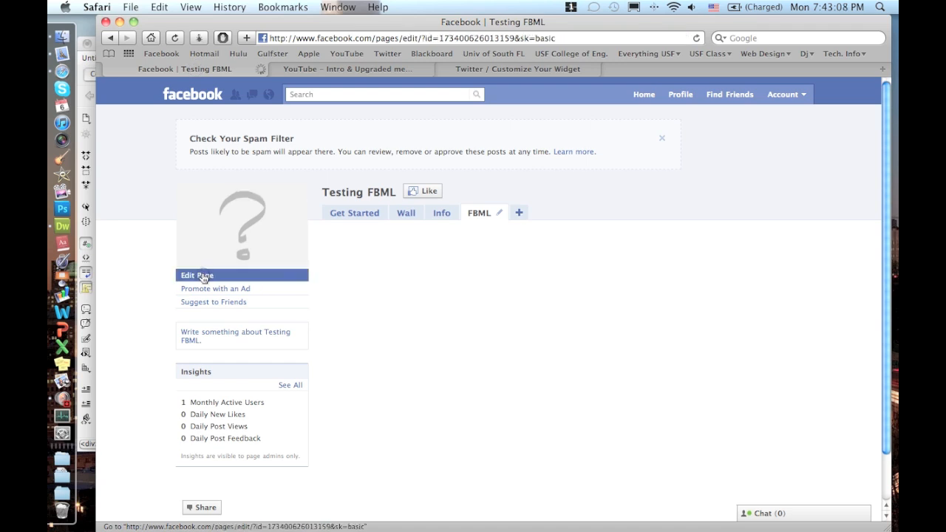
Step: Reach the FBML application's editor through the page's Edit Page > Applications settings
left_click(195, 273)
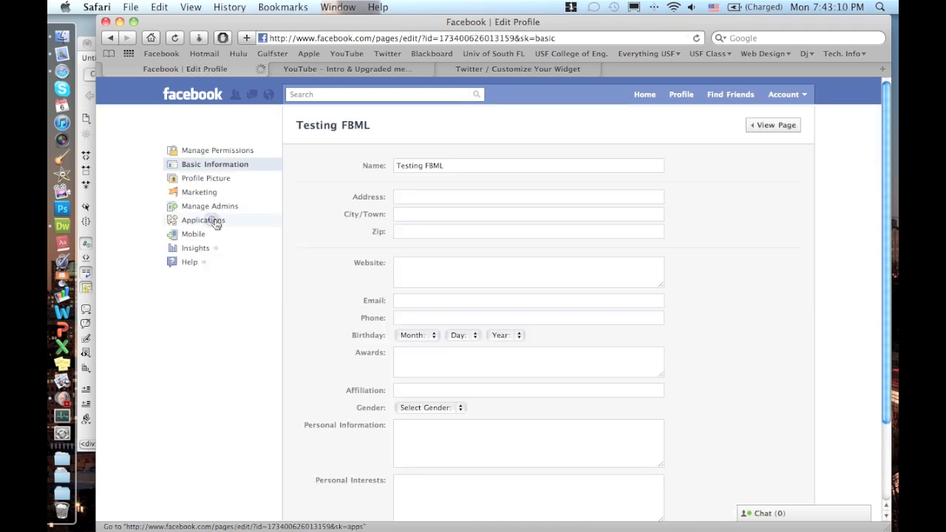
left_click(203, 219)
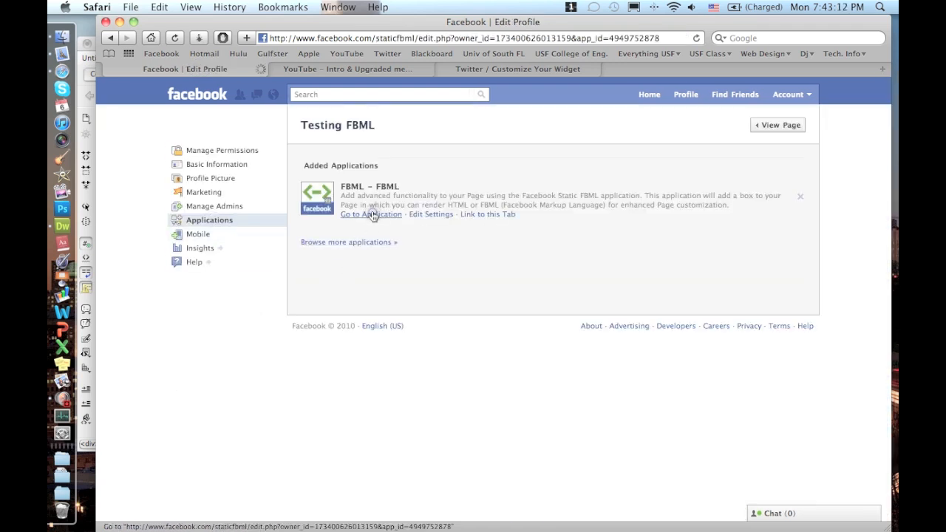
left_click(370, 214)
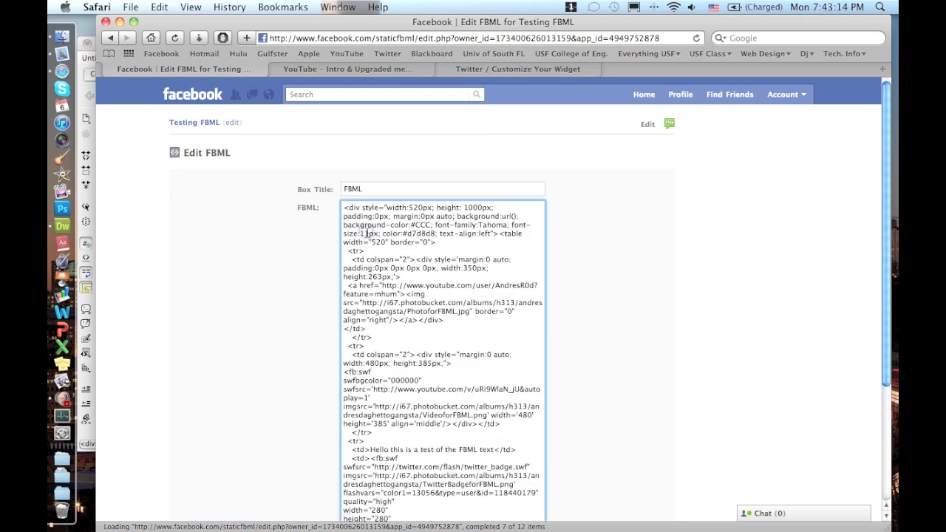
Step: Save the FBML box's layout code and return to the Testing FBML page
scroll("down", 3)
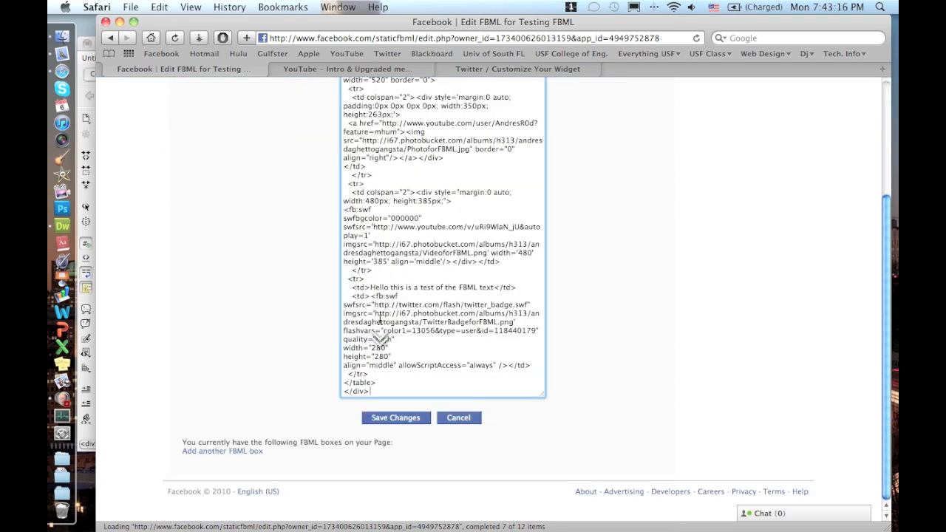
left_click(396, 417)
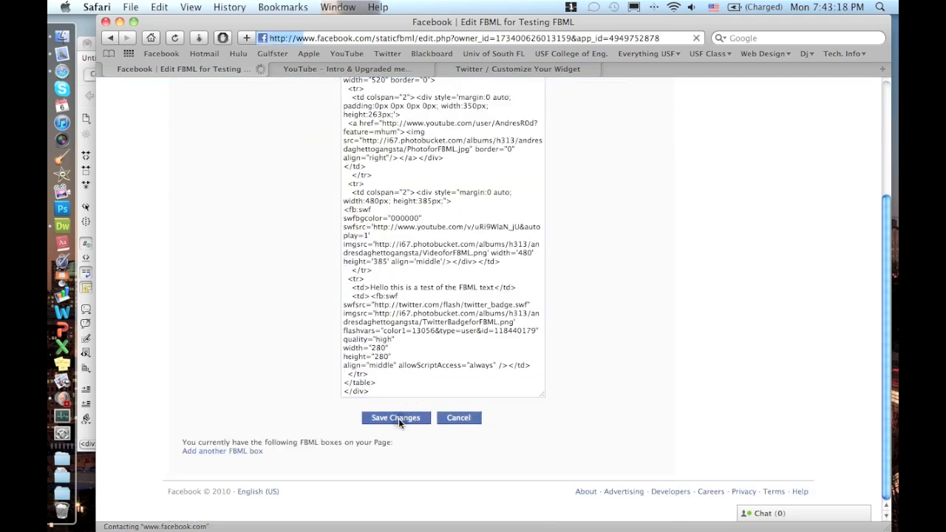
left_click(396, 417)
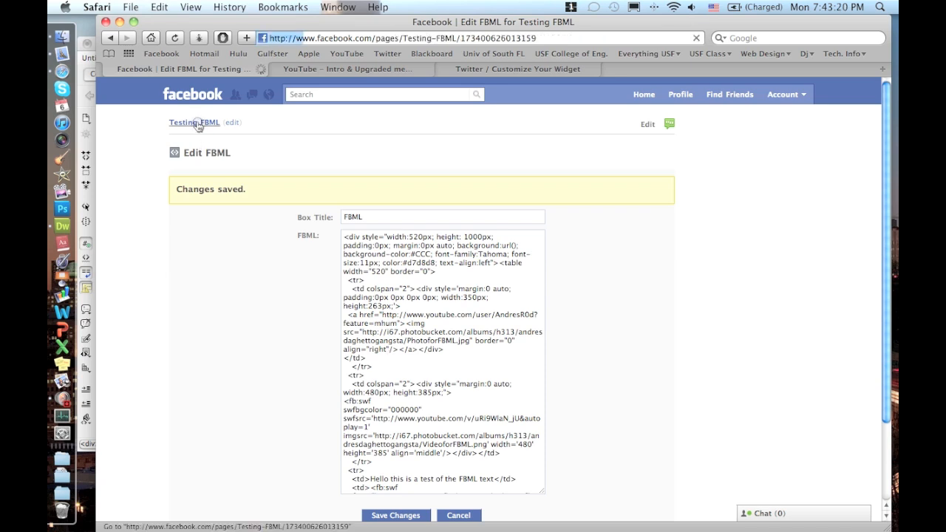
left_click(194, 121)
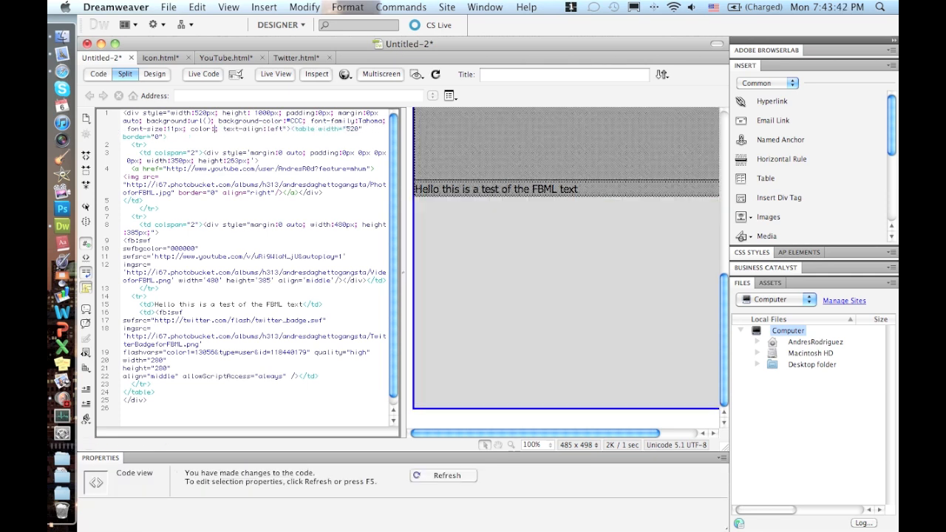
Step: Browse the Modify and Insert menus, then refresh the design preview with the edited container style
left_click(304, 6)
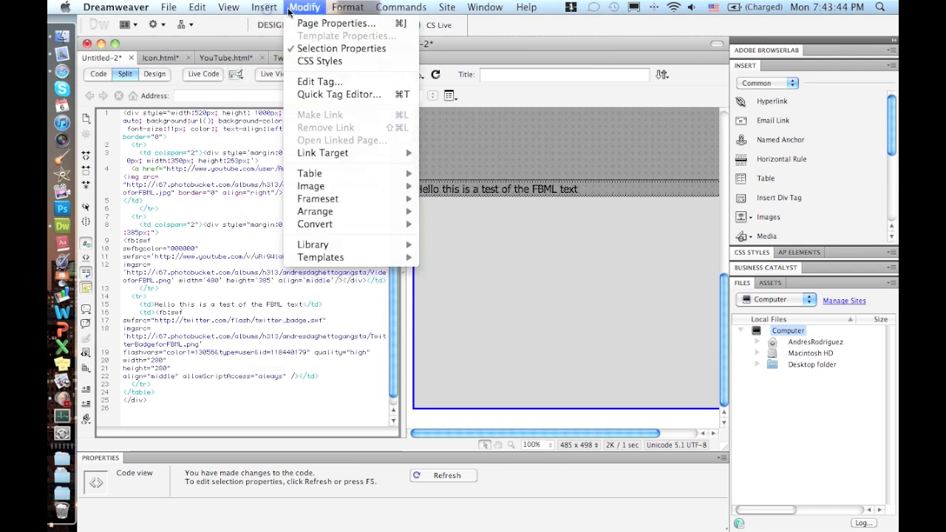
left_click(263, 6)
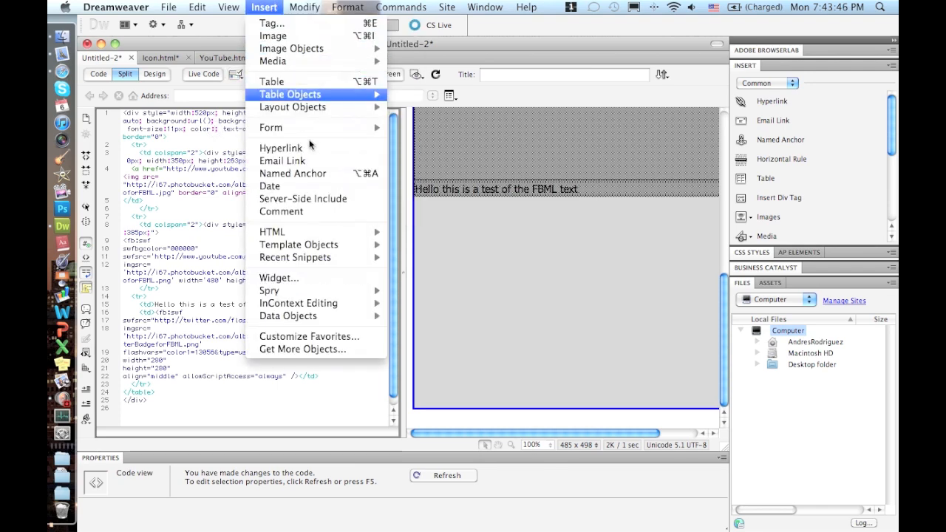
mouse_move(318, 147)
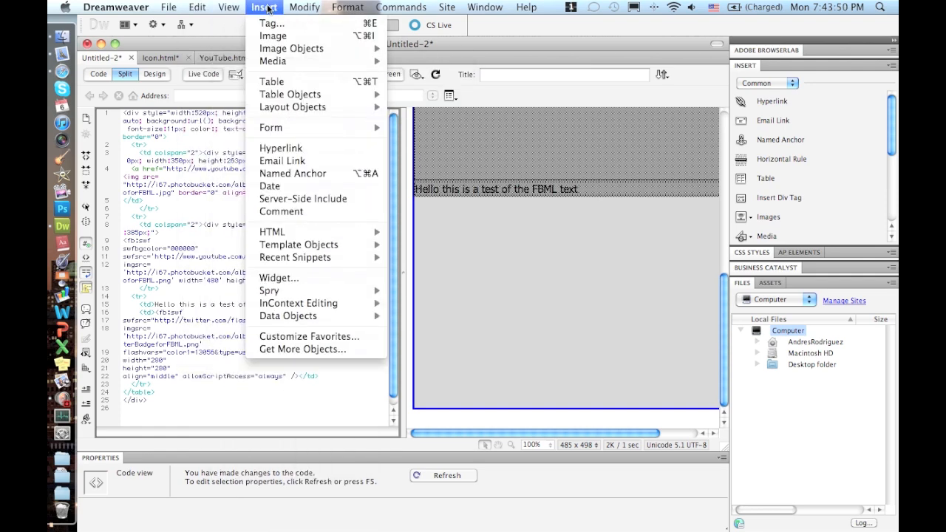
left_click(305, 6)
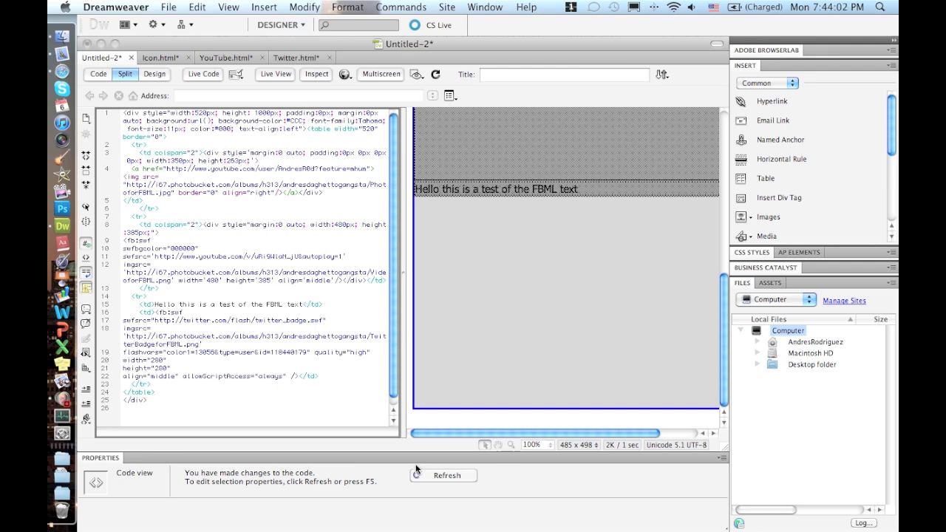
left_click(464, 340)
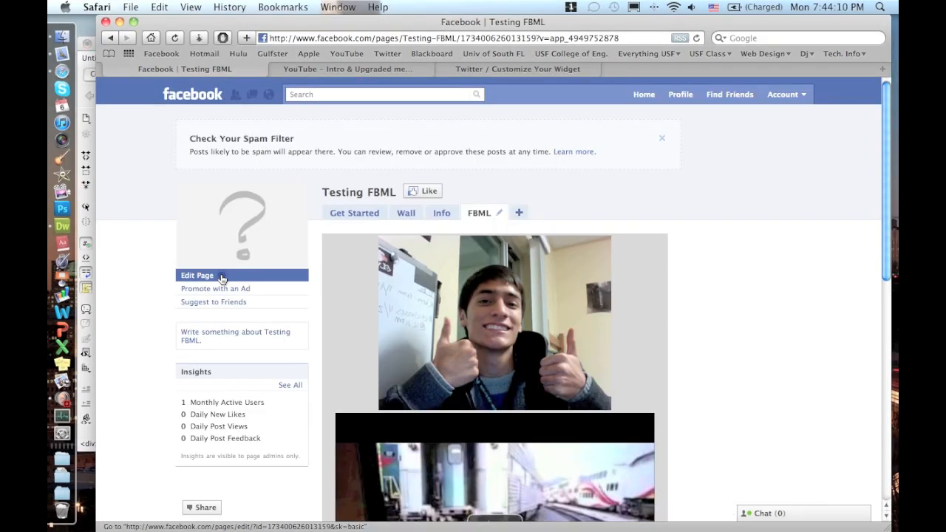
Step: Reach the FBML application's code editor through Edit Page > Applications
left_click(197, 275)
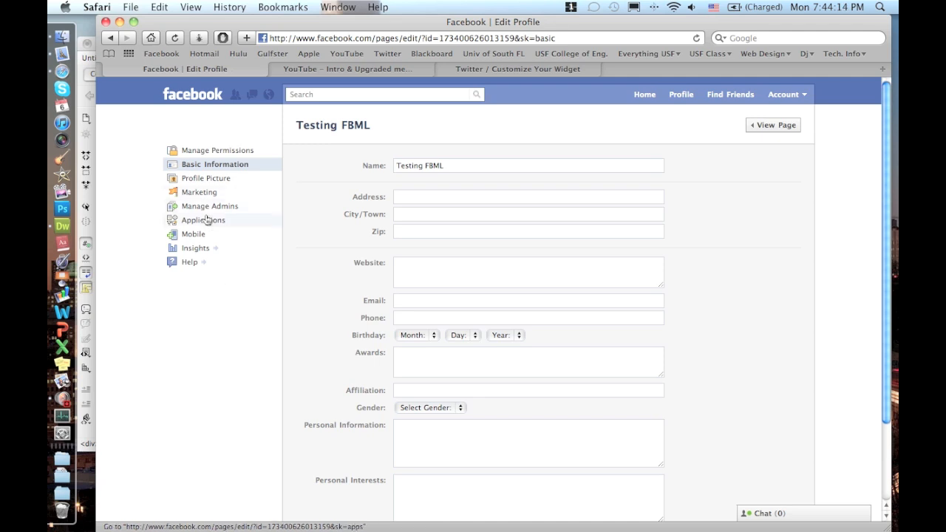
left_click(203, 218)
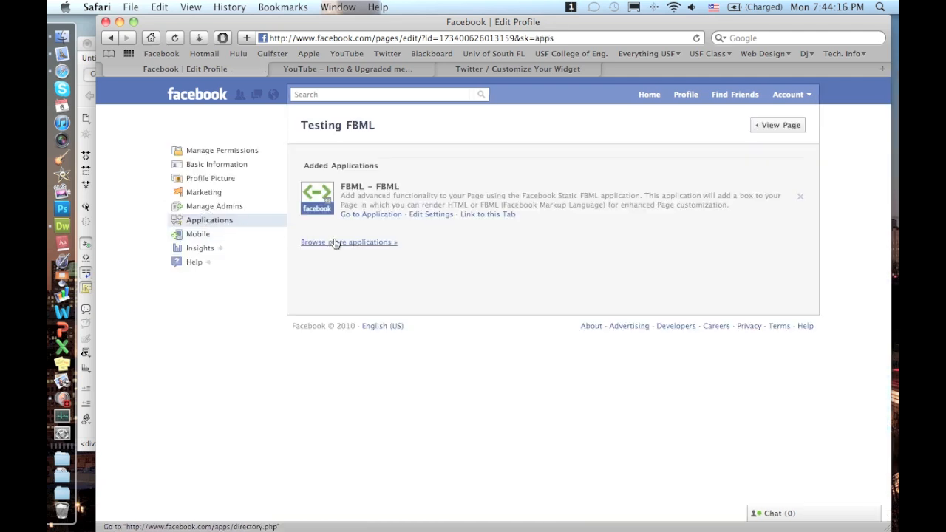
left_click(432, 213)
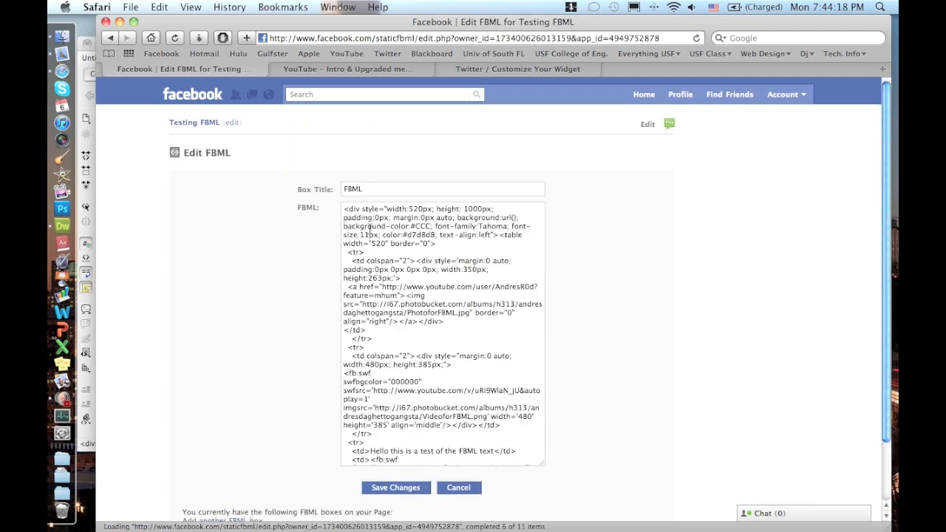
left_click(466, 235)
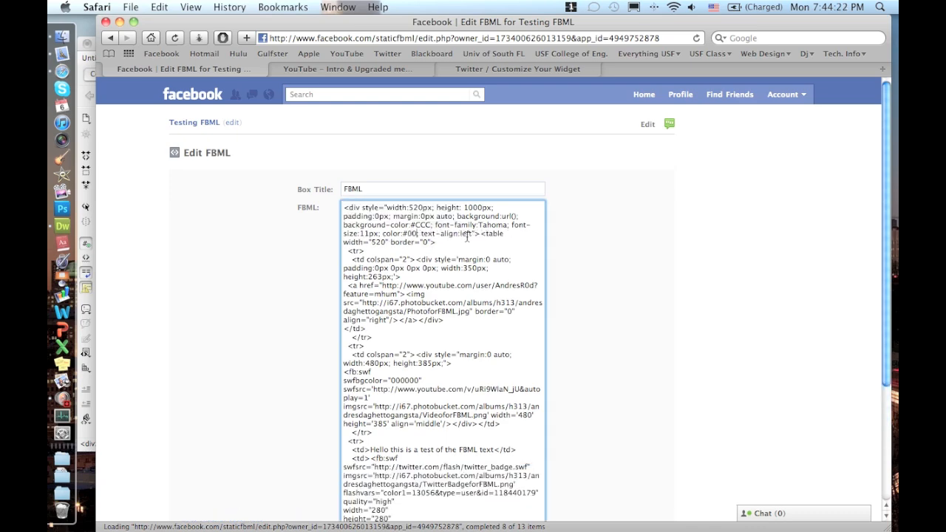
Step: Save the revised FBML code and go back to the Testing FBML page
scroll("down", 3)
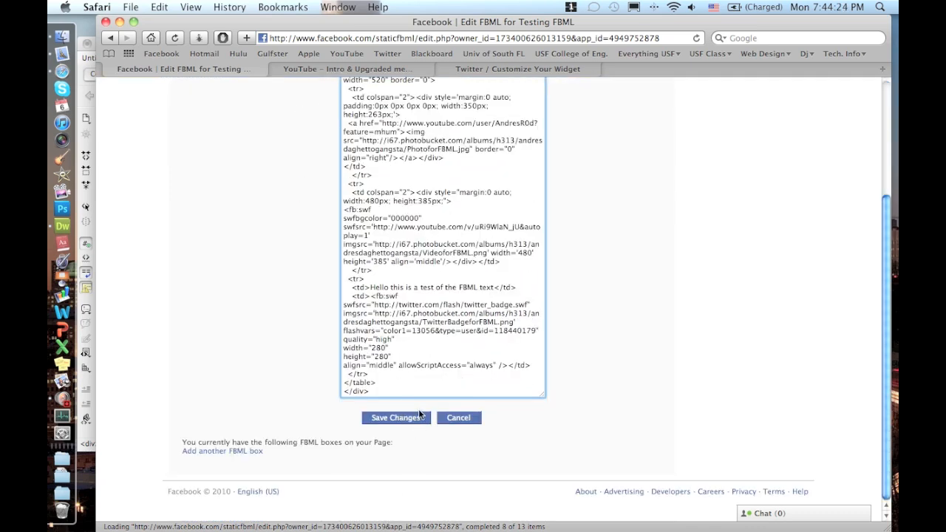
left_click(396, 417)
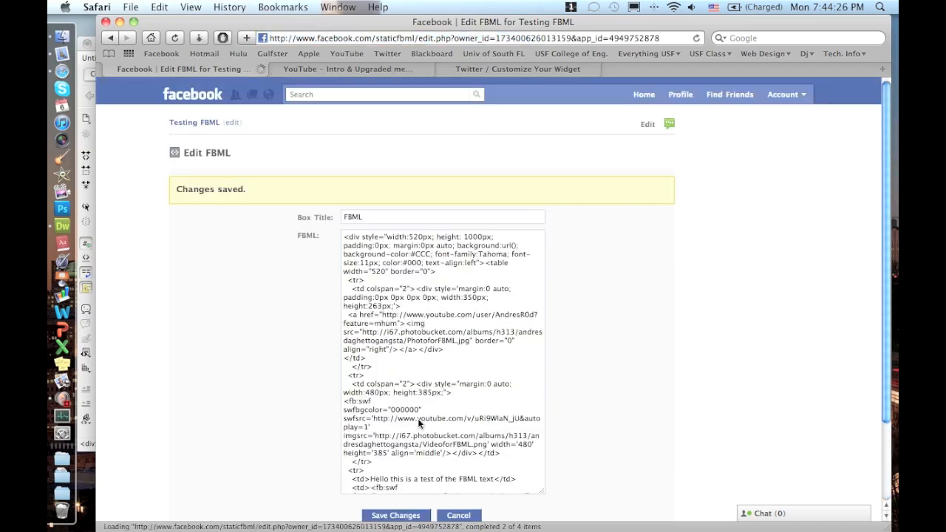
left_click(195, 121)
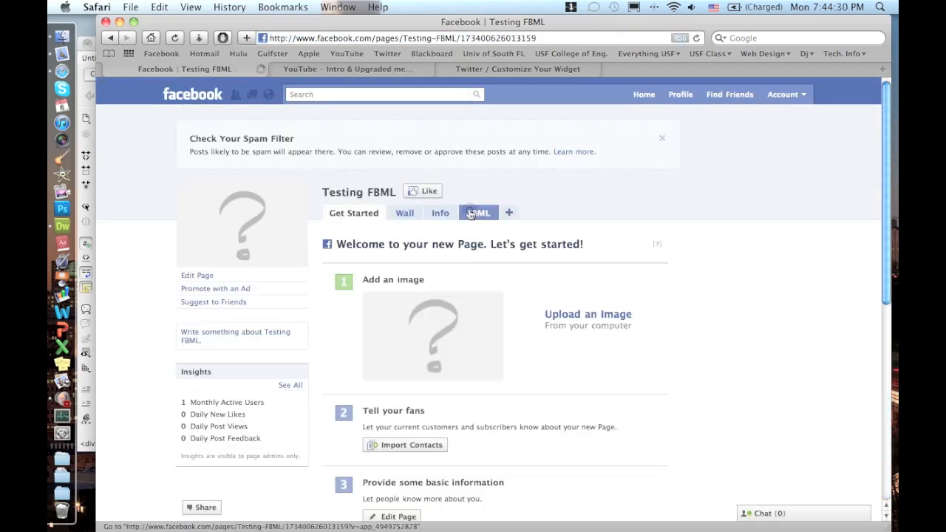
Step: Show the FBML tab and scroll through the profile photo, video preview, Twitter badge and test text
left_click(479, 213)
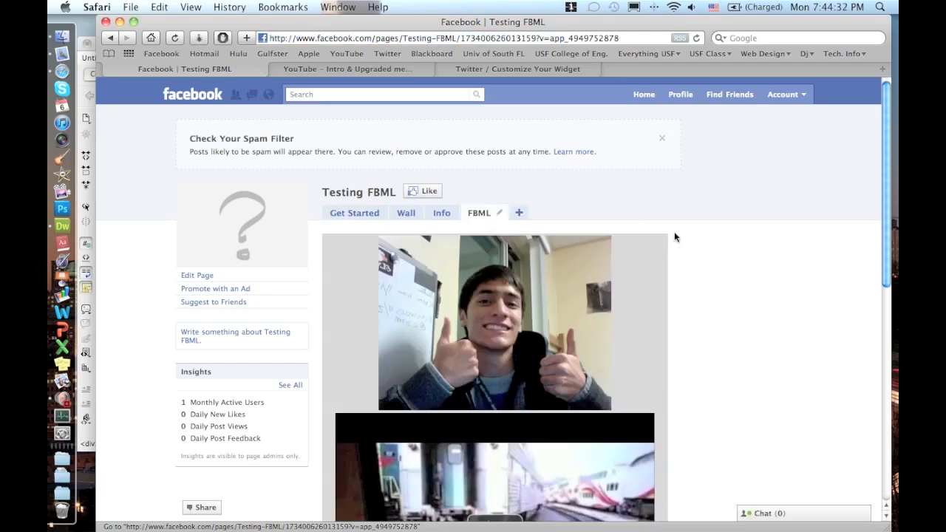
scroll("down", 3)
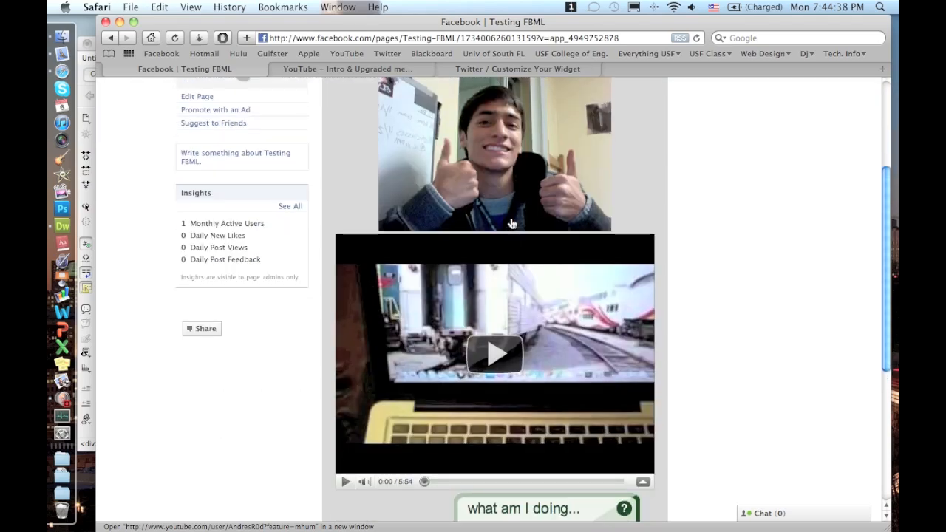
scroll("down", 3)
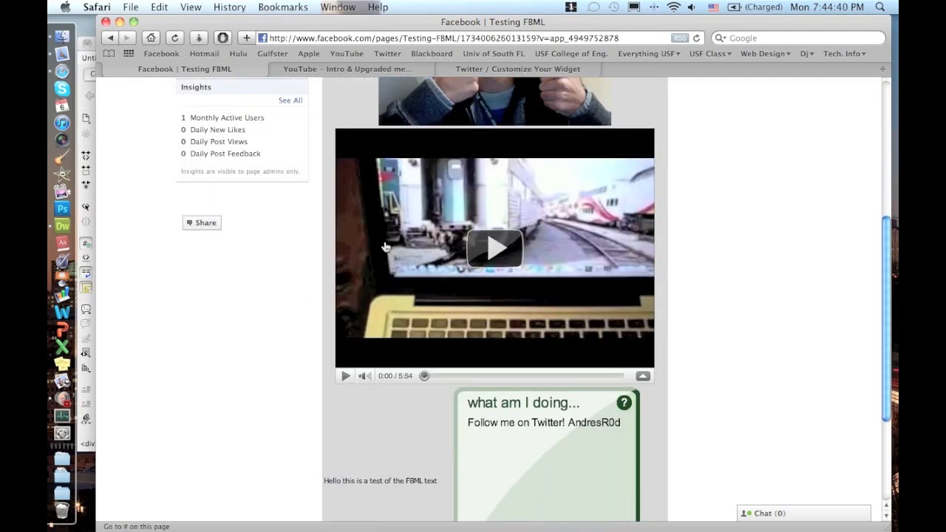
scroll("down", 3)
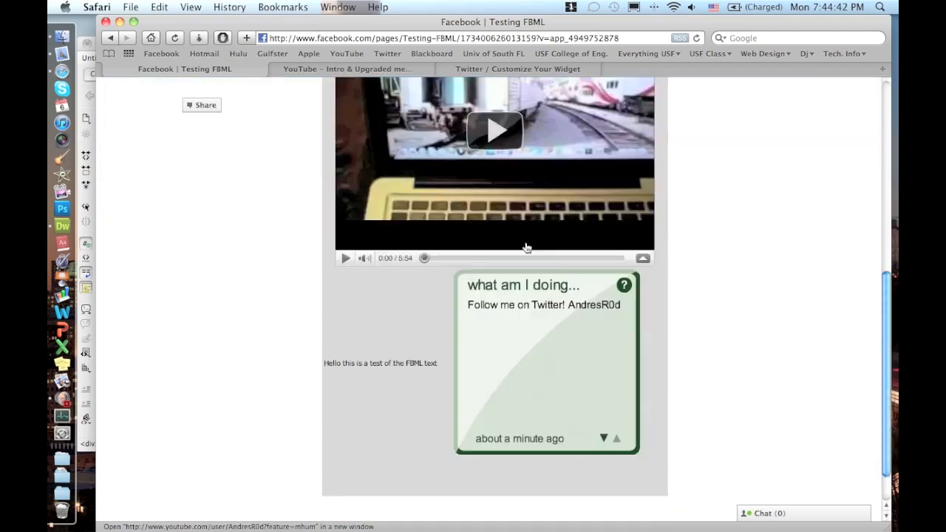
scroll("down", 3)
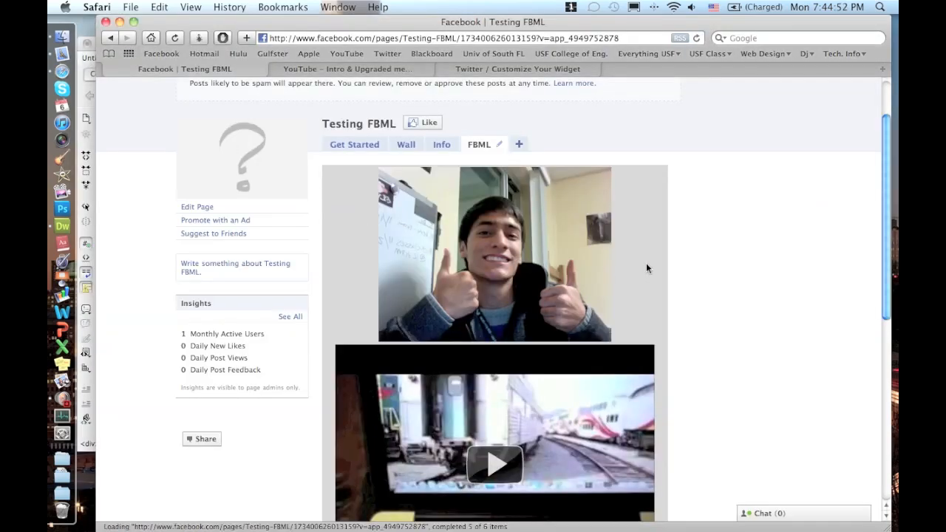
scroll("down", 3)
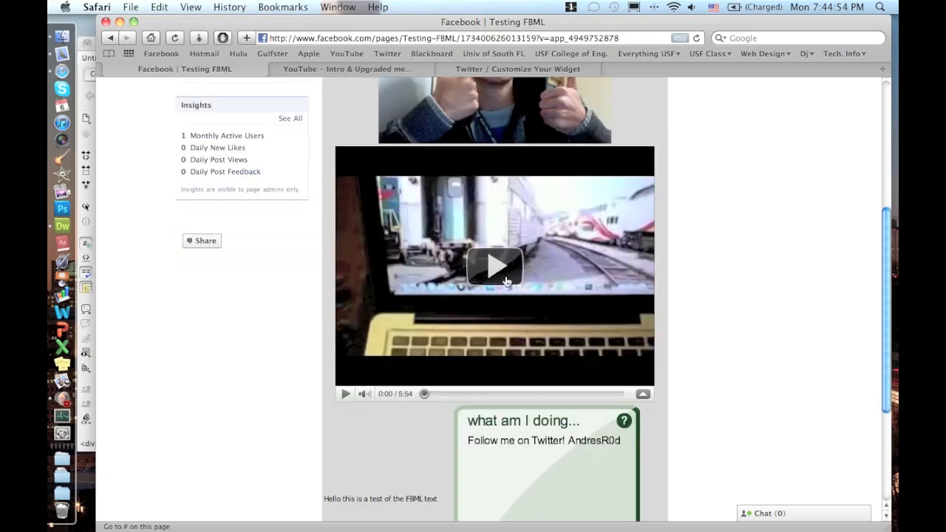
mouse_move(417, 227)
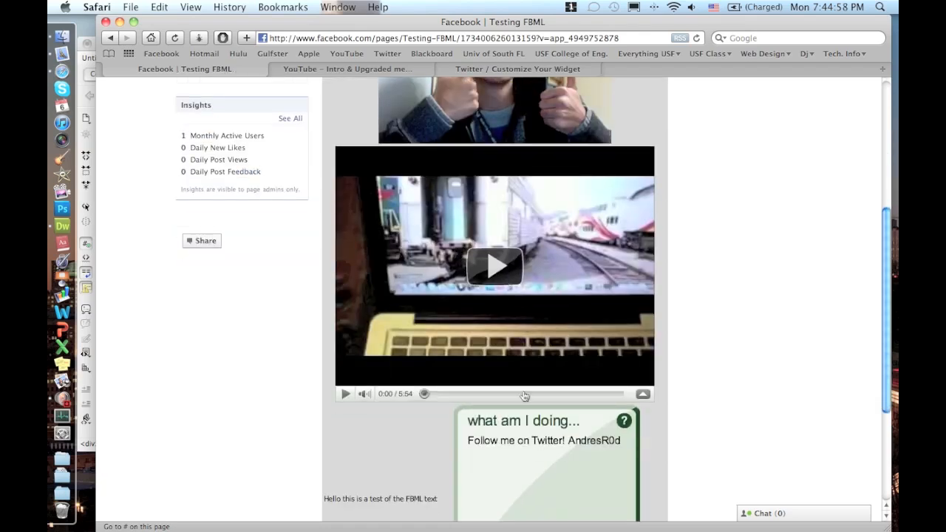
left_click(493, 266)
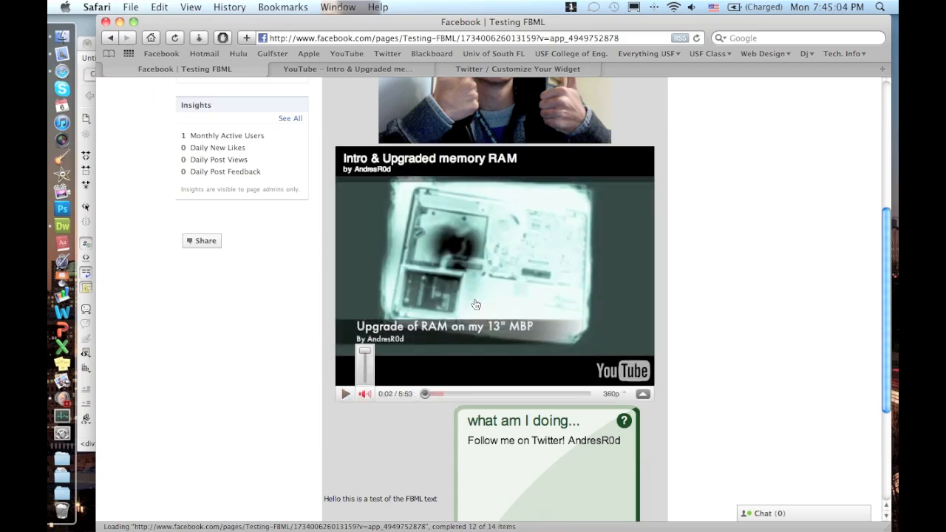
scroll("down", 3)
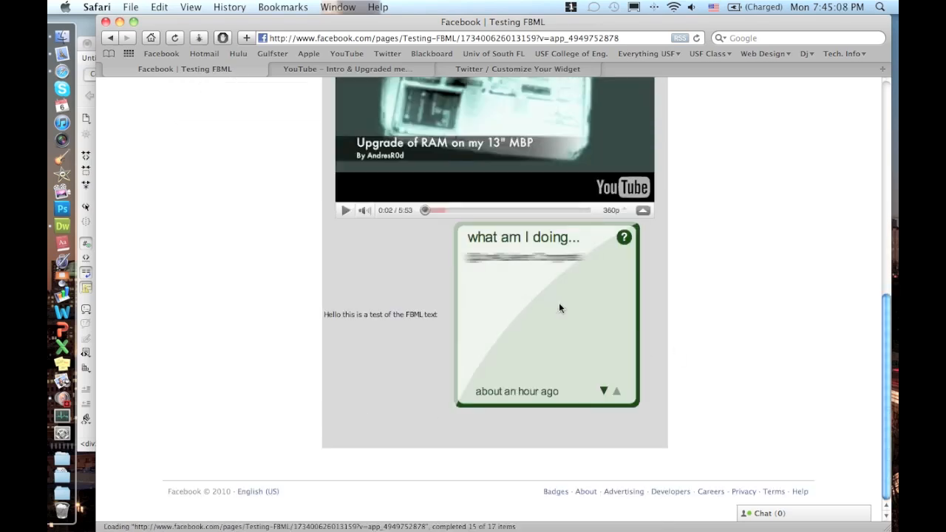
type("@Jon4Lakers Congrats!")
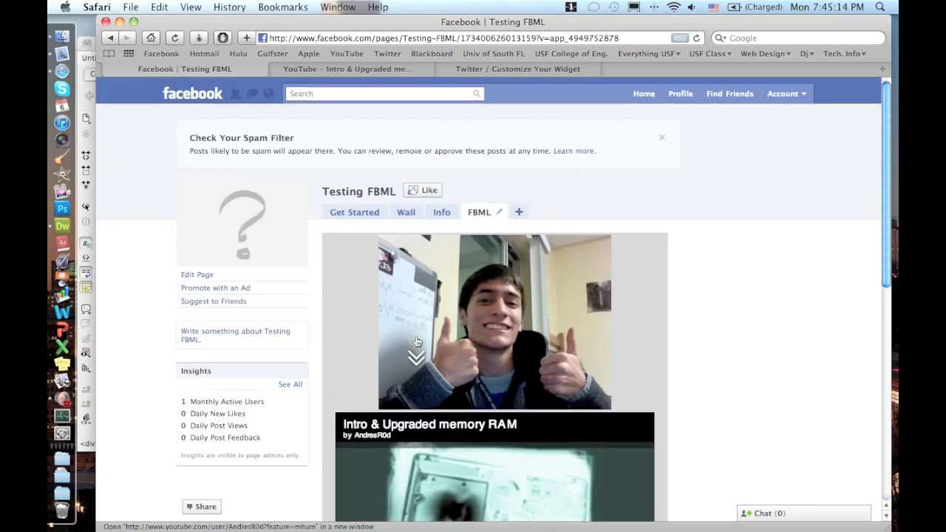
scroll("down", 3)
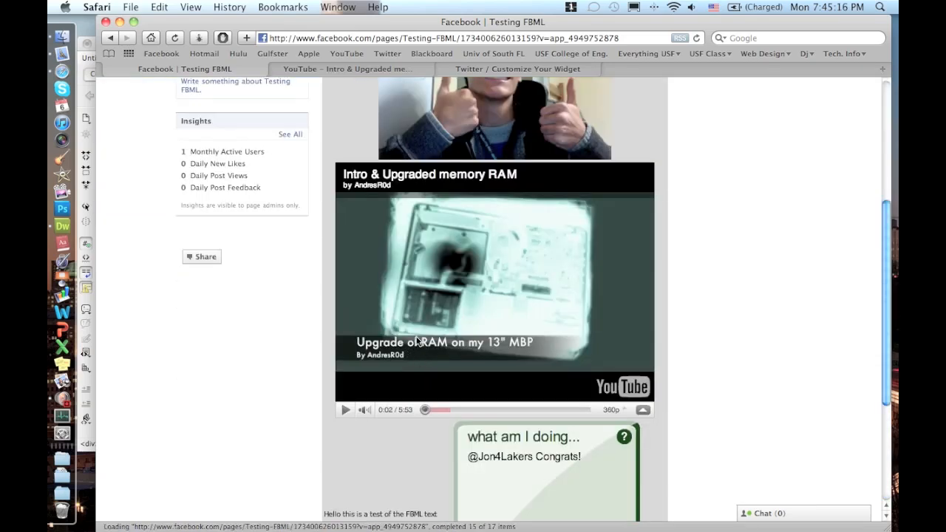
mouse_move(680, 367)
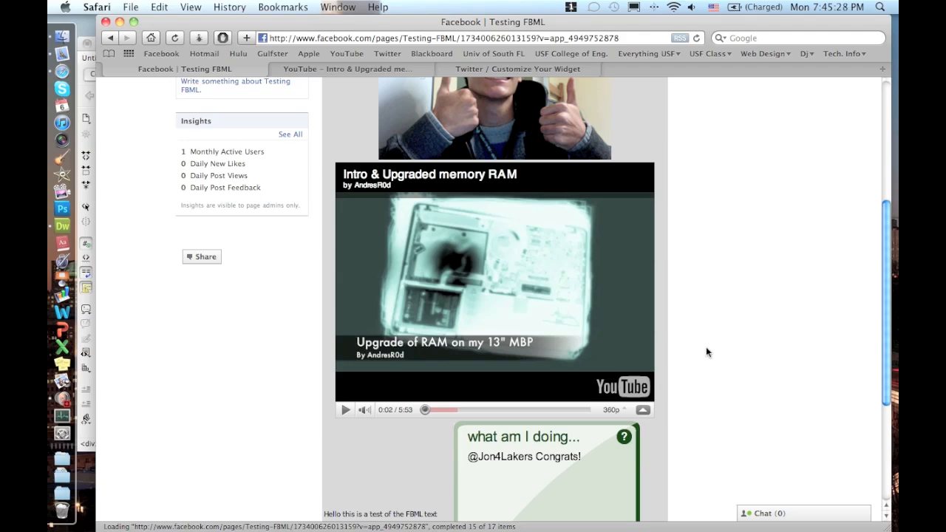
scroll("up", 3)
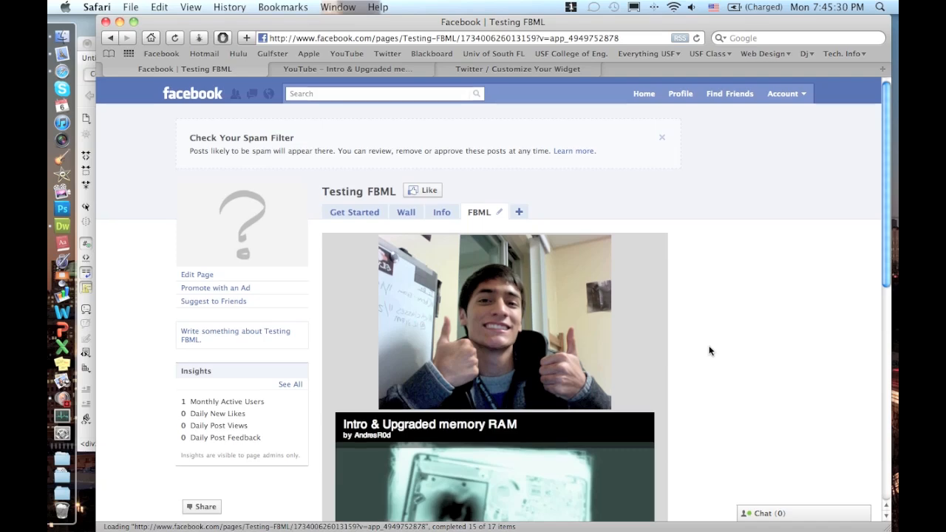
scroll("down", 3)
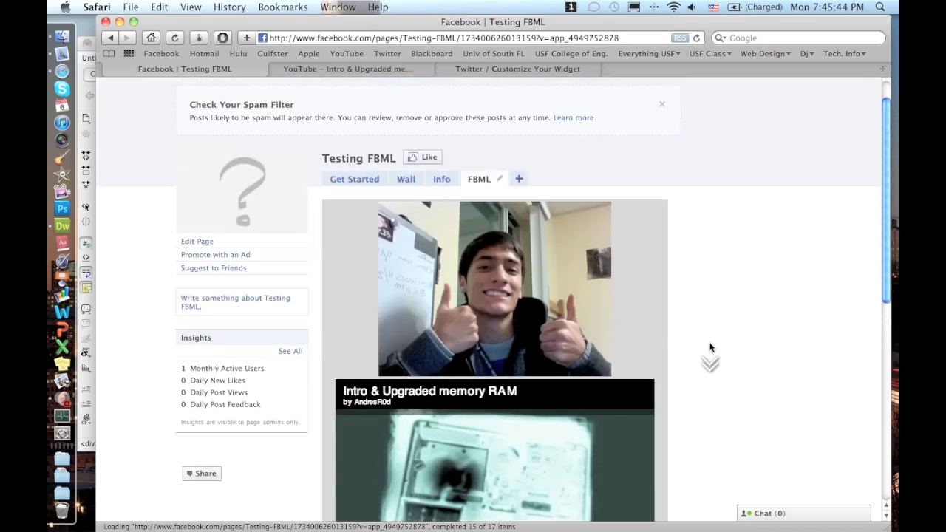
scroll("down", 3)
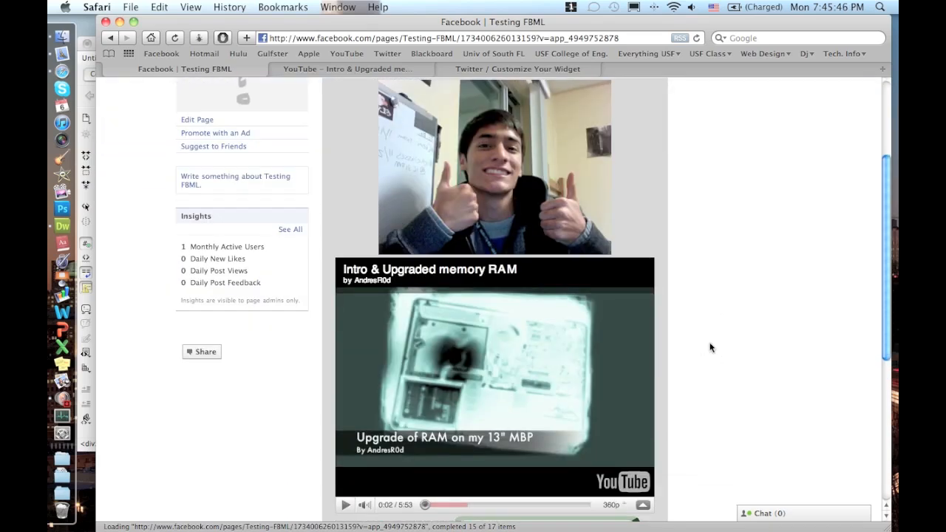
scroll("down", 3)
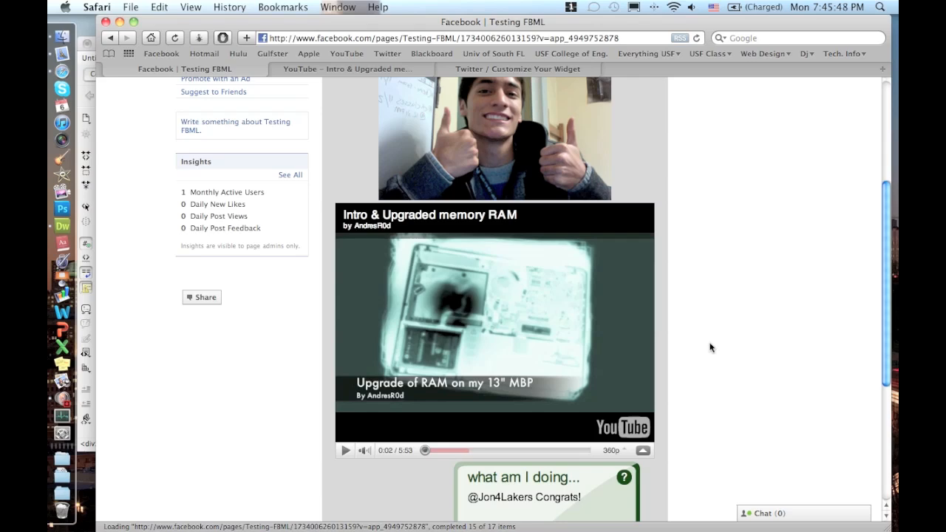
scroll("down", 3)
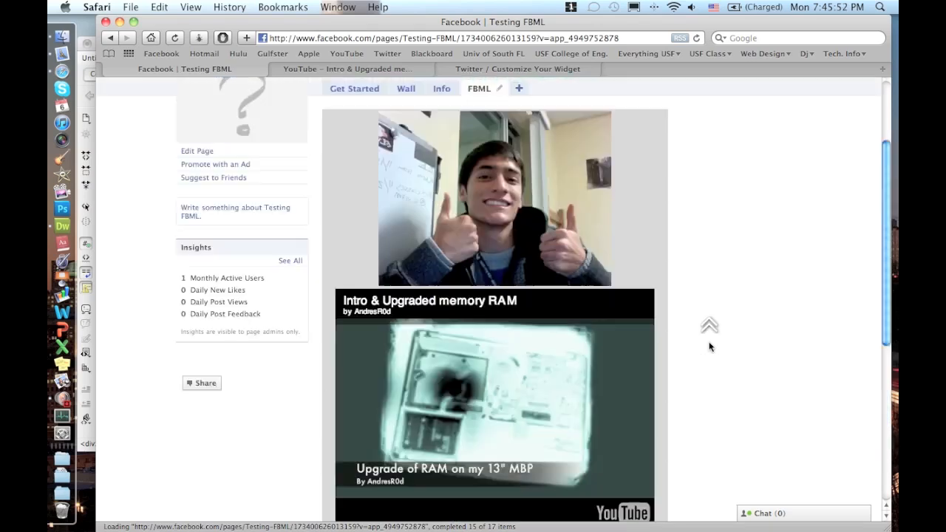
scroll("down", 3)
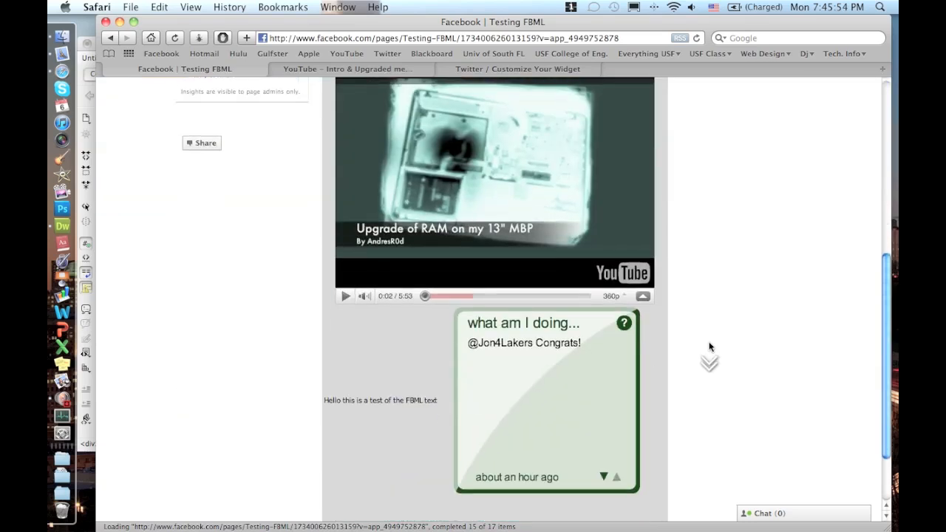
scroll("down", 3)
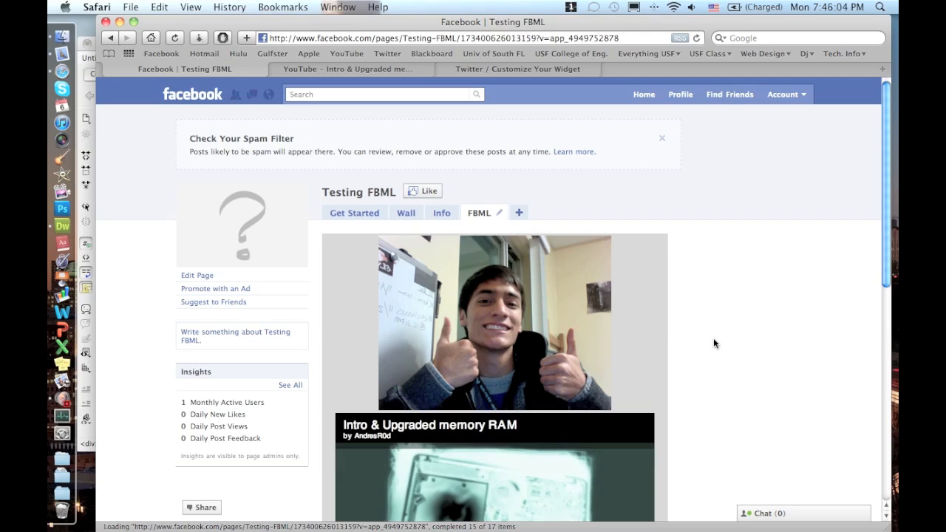
scroll("down", 3)
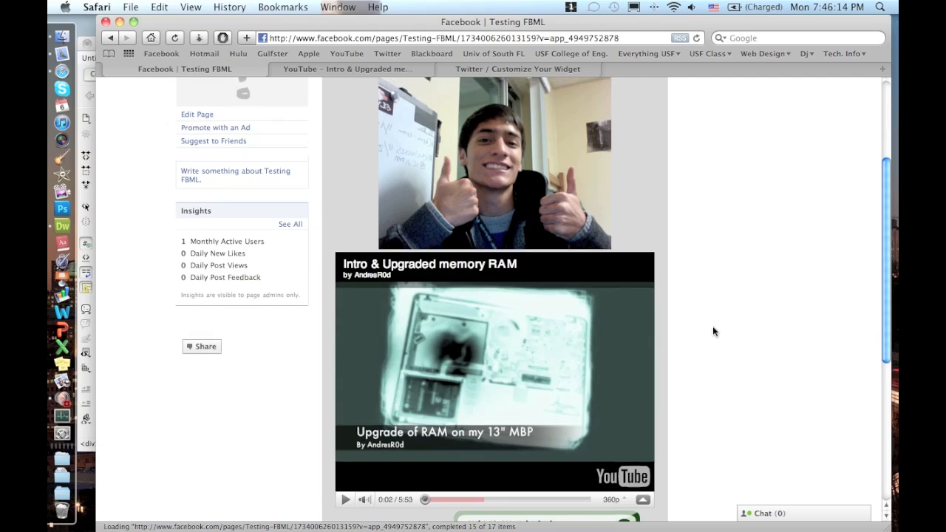
scroll("down", 3)
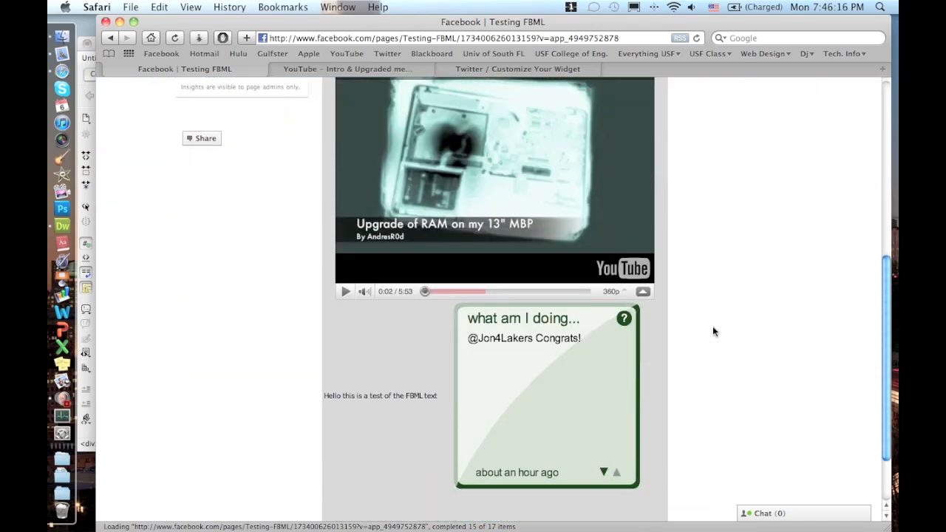